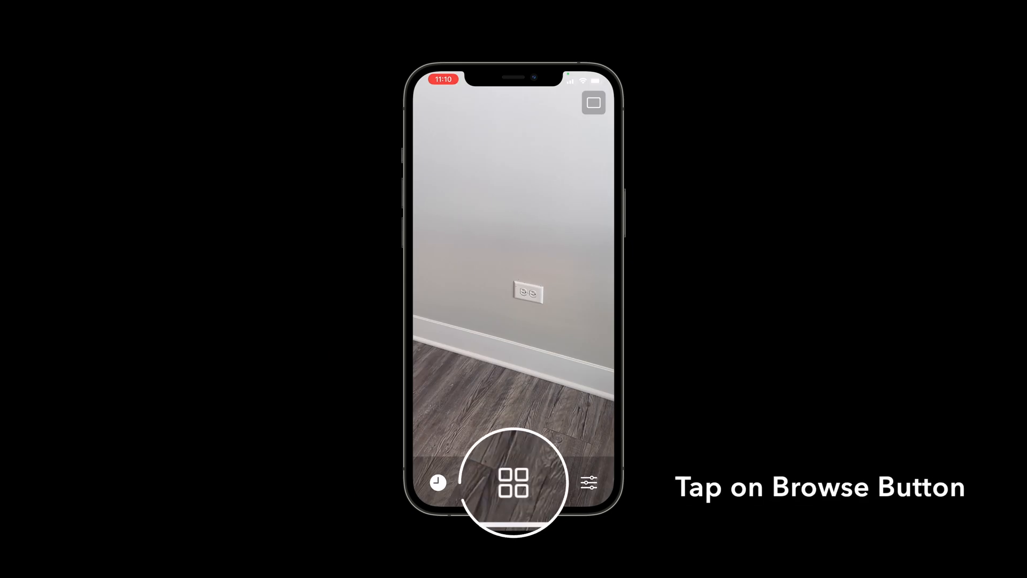
left_click(513, 486)
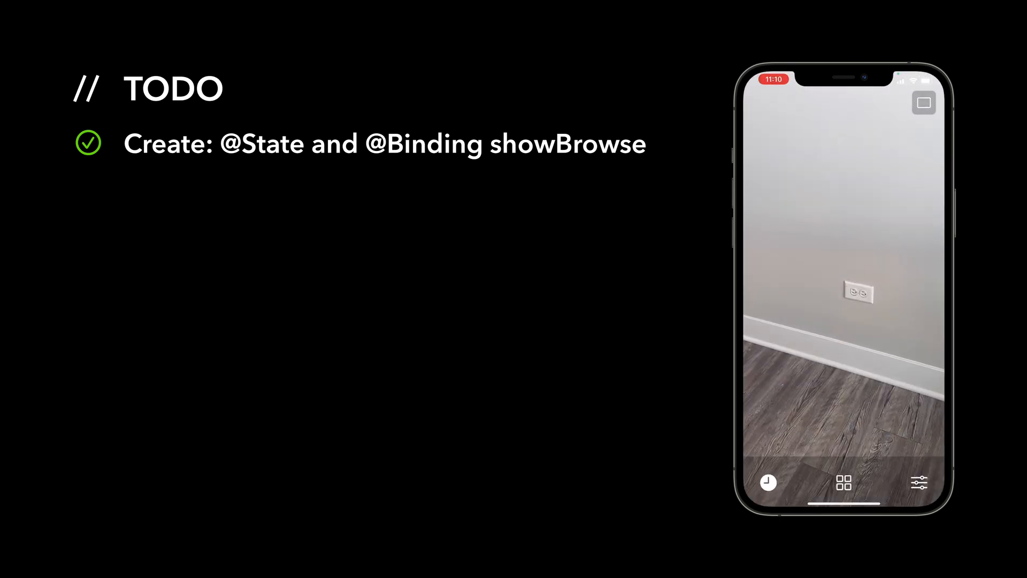
left_click(846, 483)
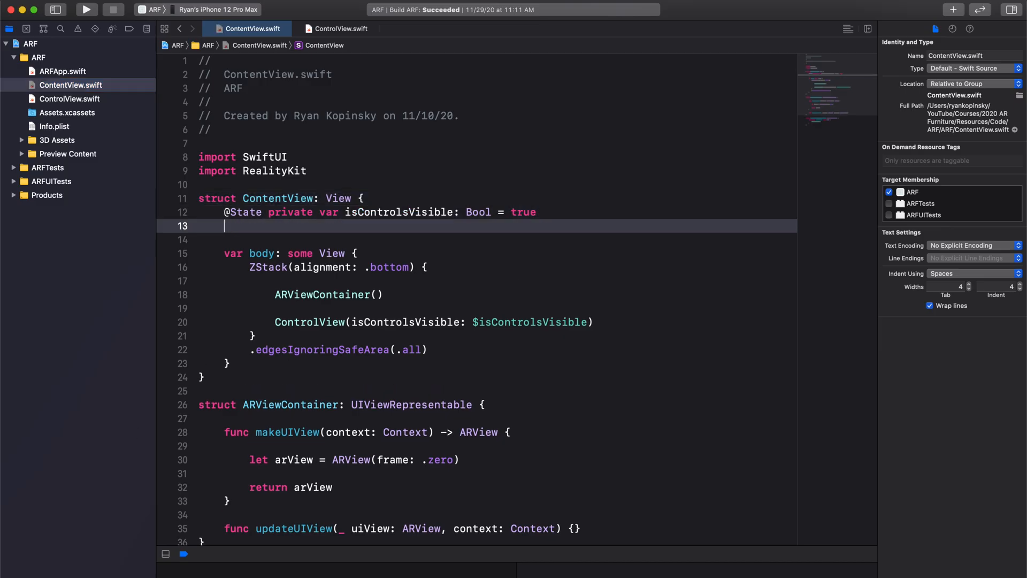
type("@State priva")
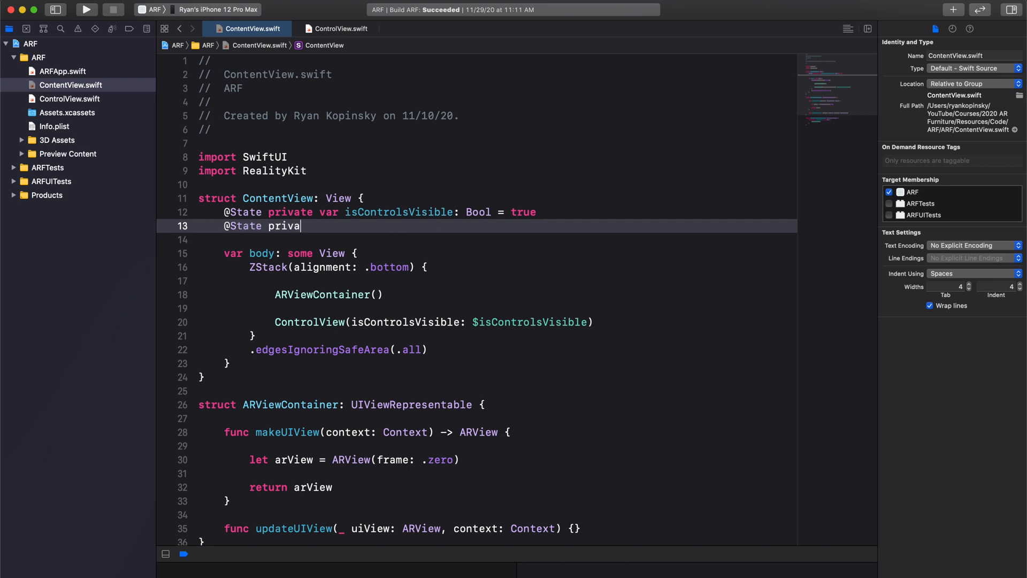
type("te var showBrowse")
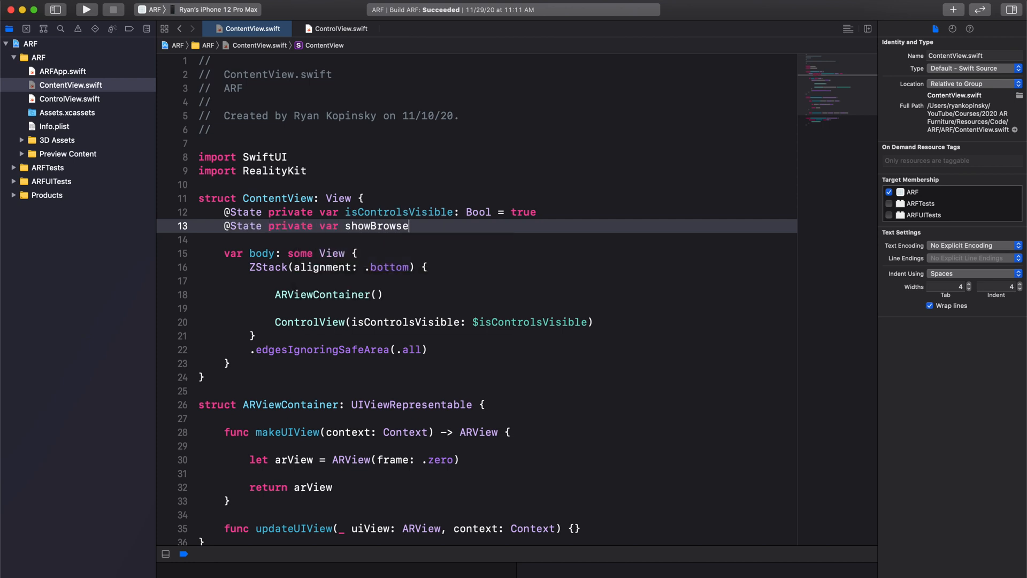
type(": Bool = fals")
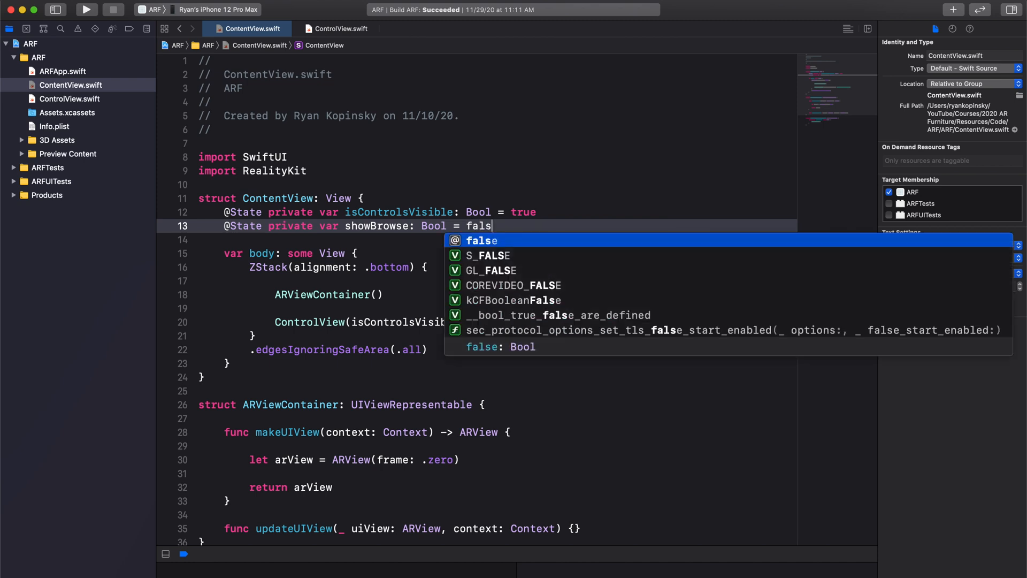
key("Return")
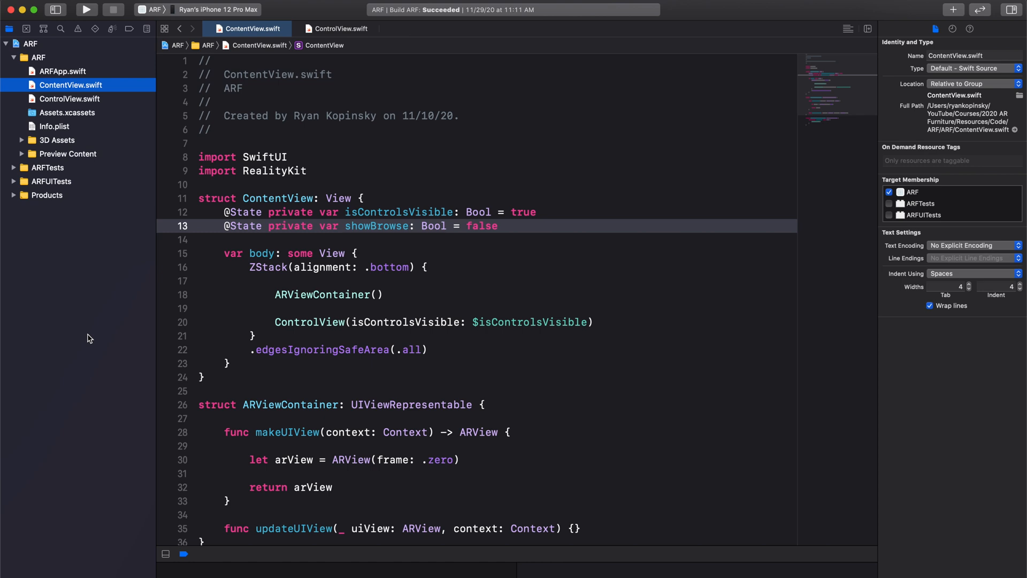
left_click(69, 100)
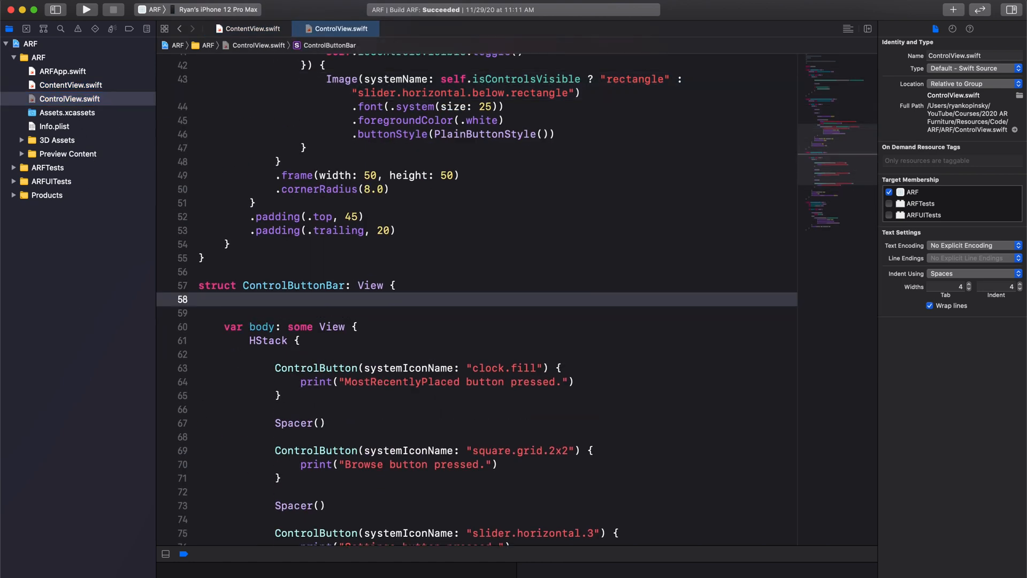
type("@Binding v")
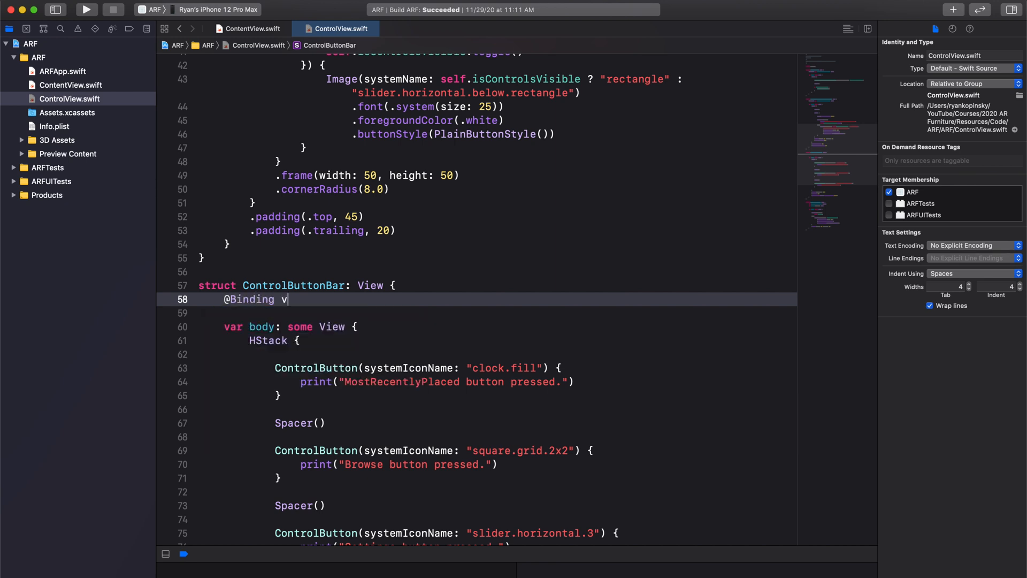
type("ar showBrow")
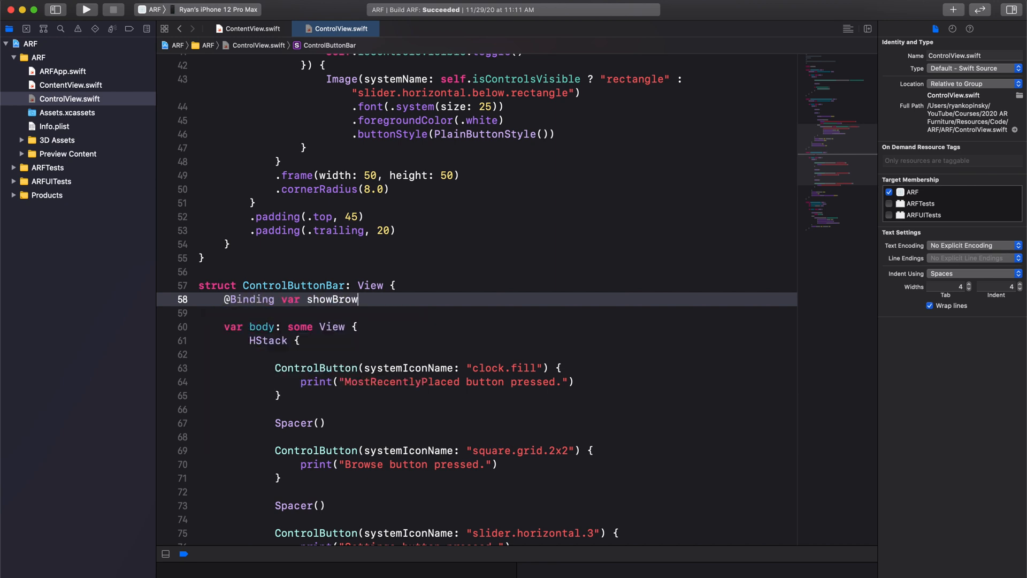
type("se: Bool")
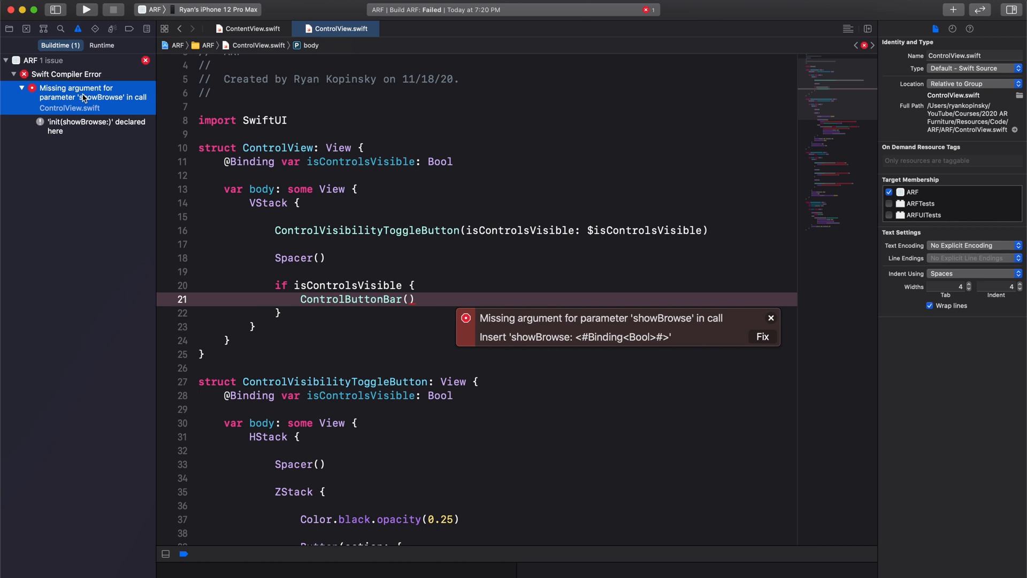
left_click(762, 335)
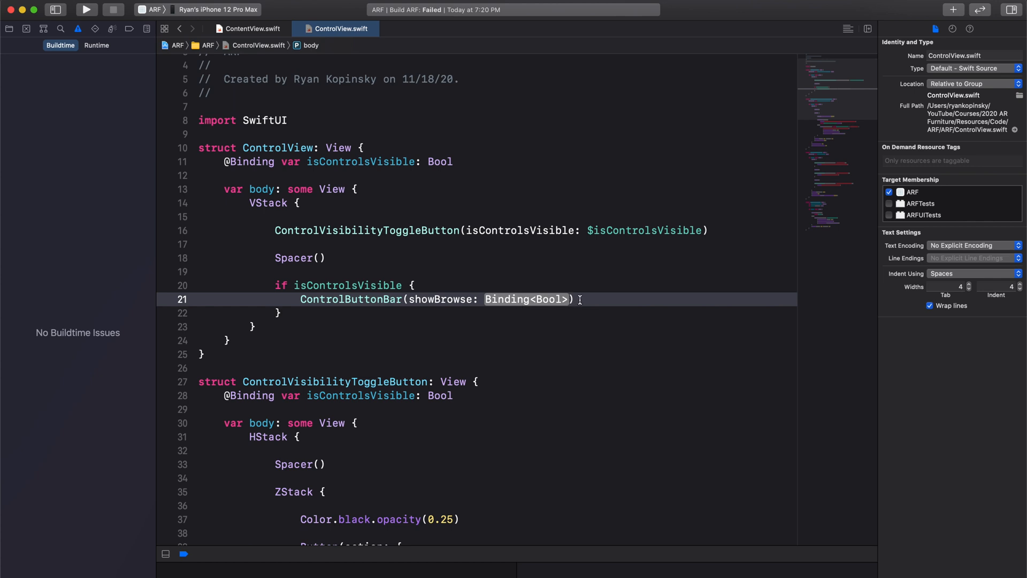
mouse_move(498, 201)
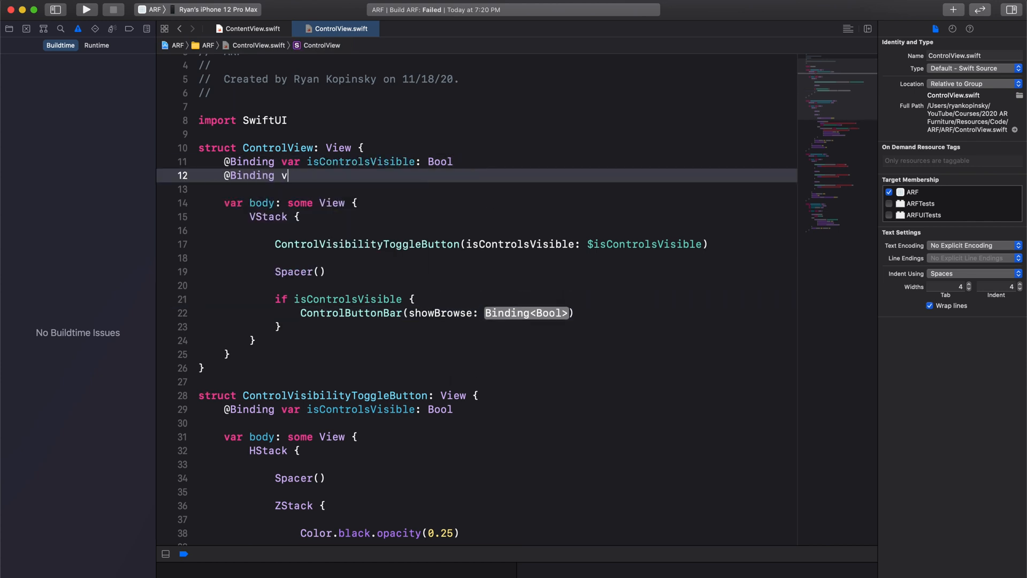
Step: Add the showBrowse binding to ControlView, pass $showBrowse to ControlButtonBar, and rebuild
type("ar showBro")
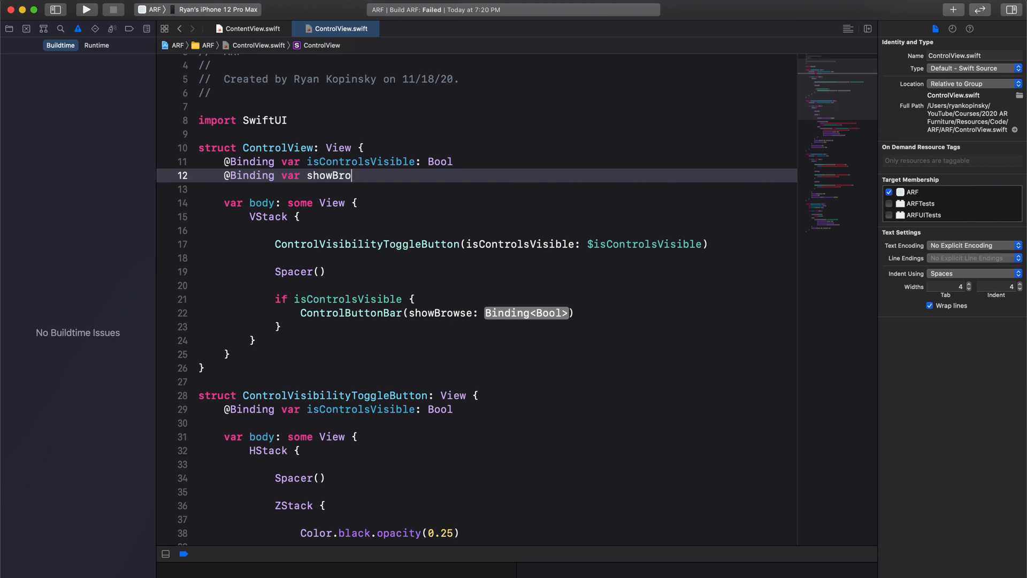
type("wse: Bool")
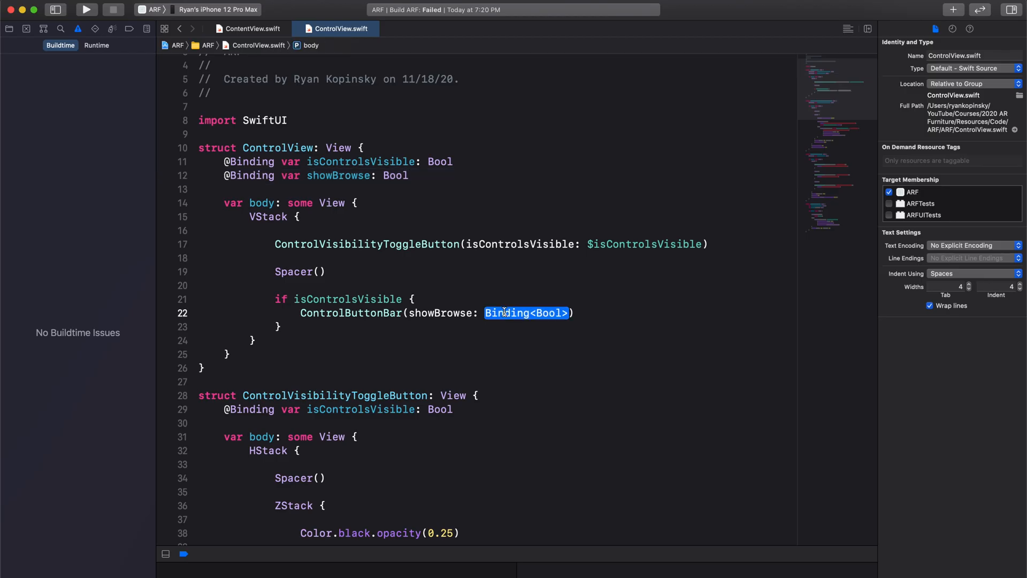
type("$")
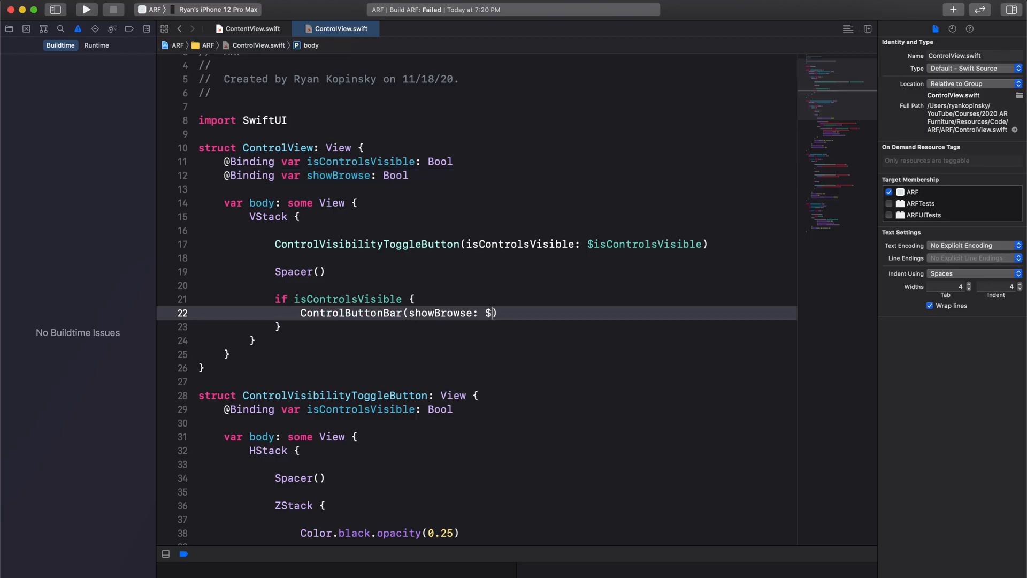
type("showBrowse")
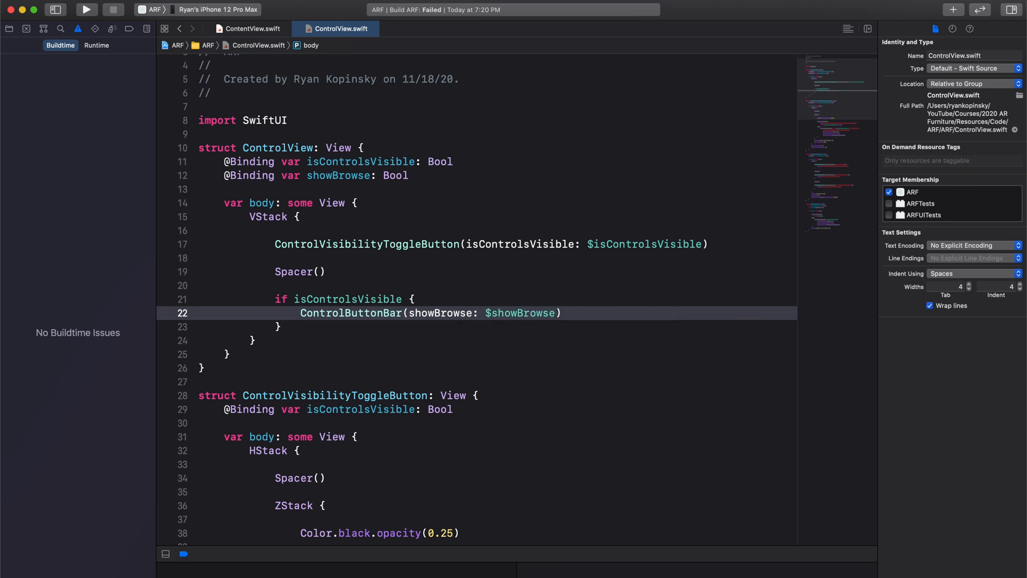
left_click(87, 10)
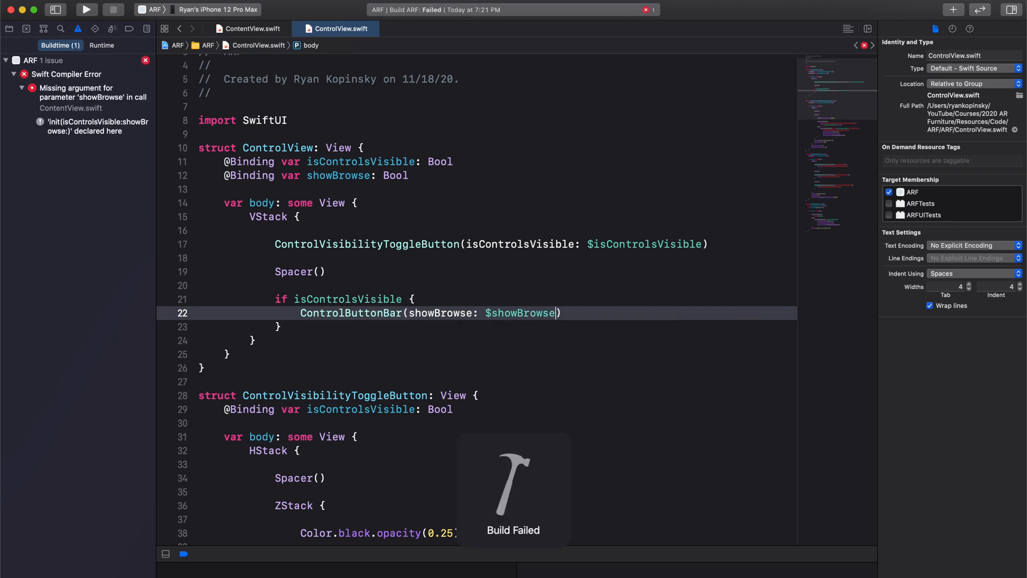
Step: Fix the build error by passing showBrowse: $showBrowse to ControlView in ContentView, then run the app
left_click(92, 97)
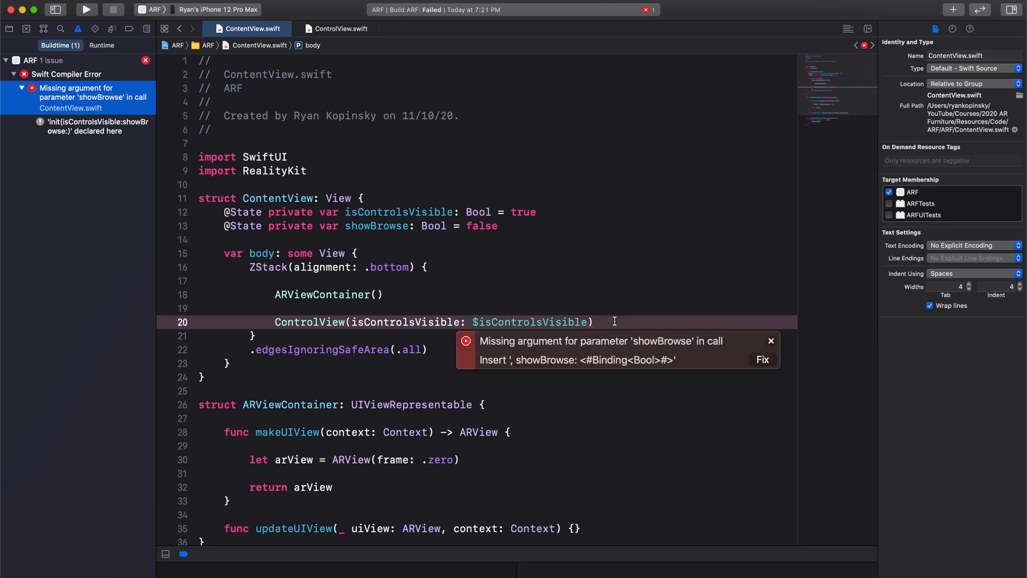
left_click(762, 359)
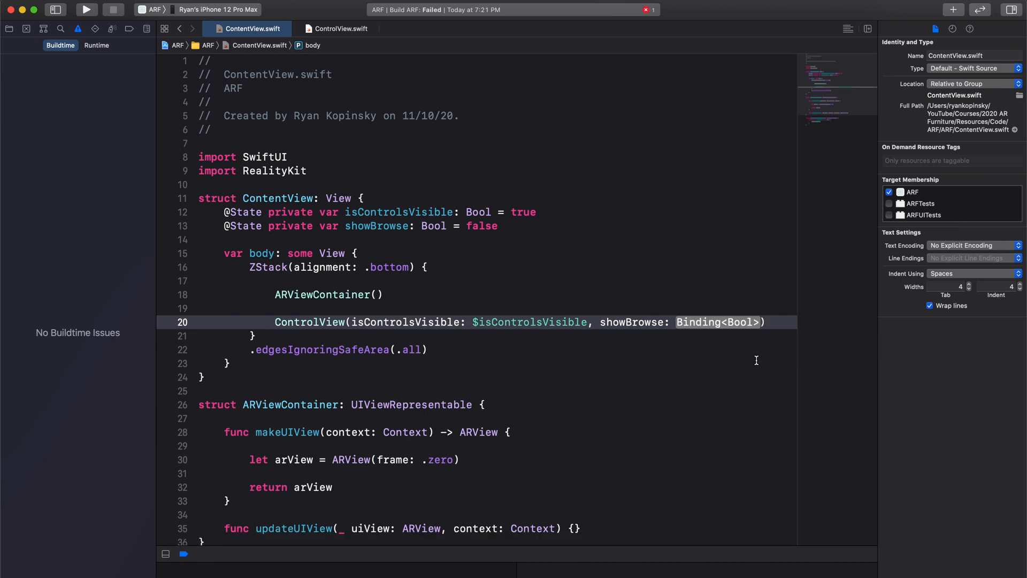
double_click(704, 322)
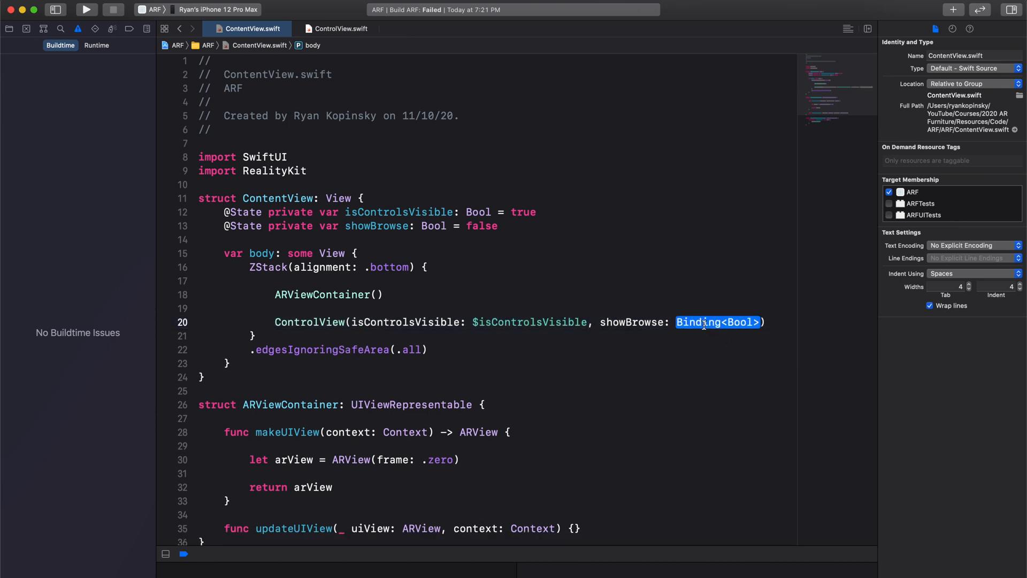
type("$showBrowse")
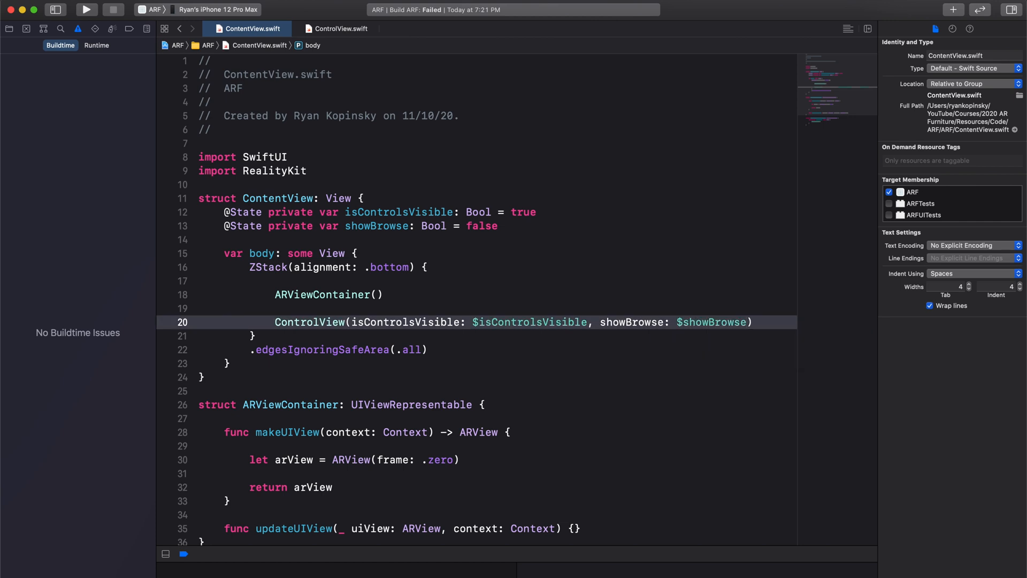
left_click(87, 10)
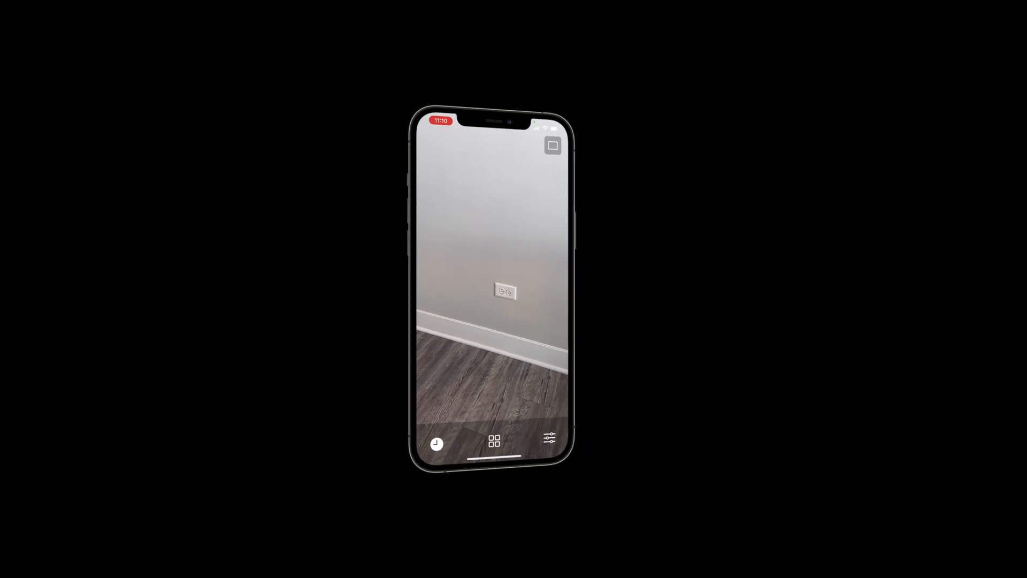
Step: Return to ControlView.swift where ControlButtonBar receives $showBrowse
left_click(496, 440)
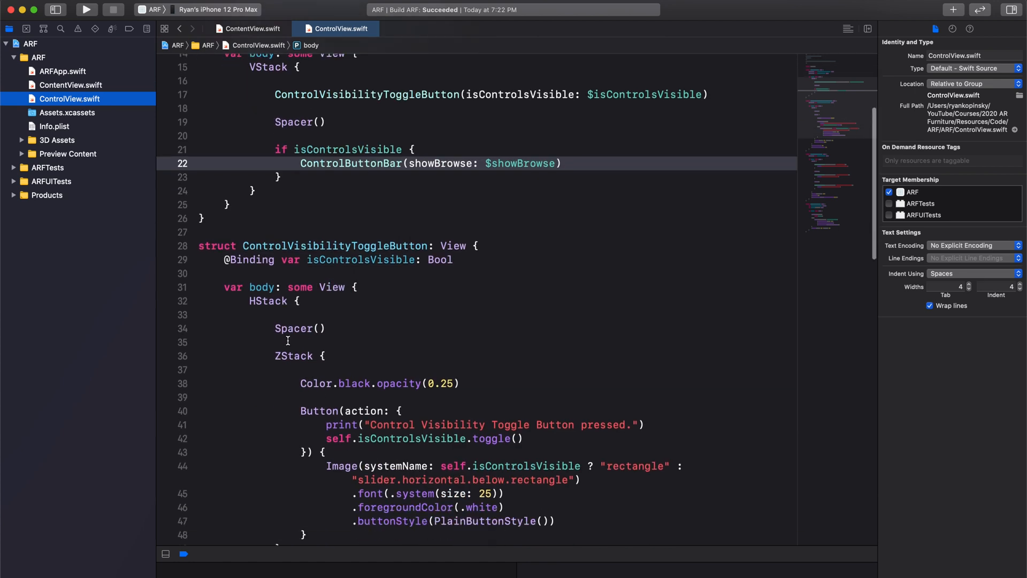
Step: Comment each ControlButton (e.g. // MostRecentlyPlaced) and make the Browse action call self.showBrowse.toggle()
scroll("down", 3)
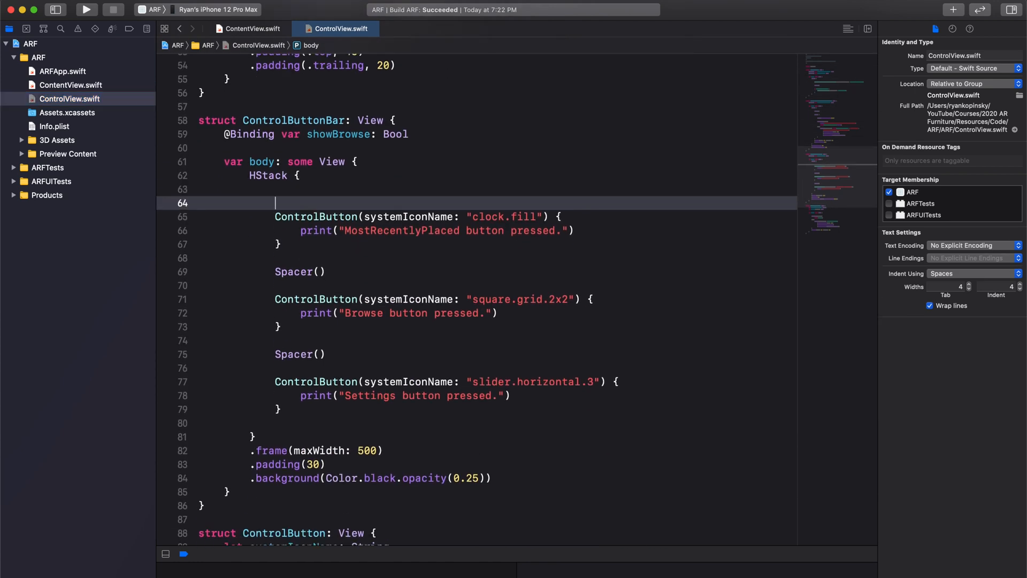
type("// MostRecentlyPlaced Button")
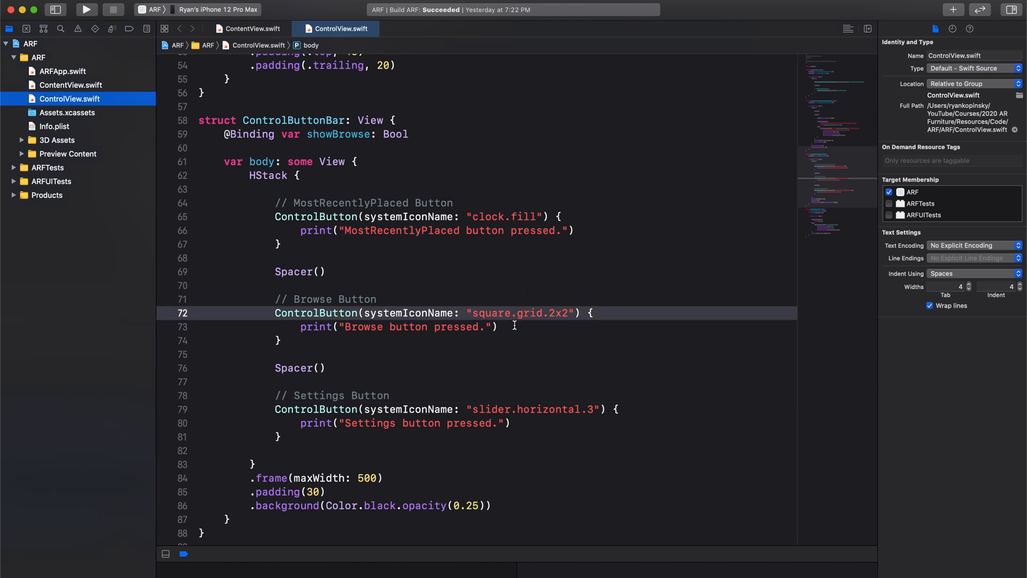
type("self.sh")
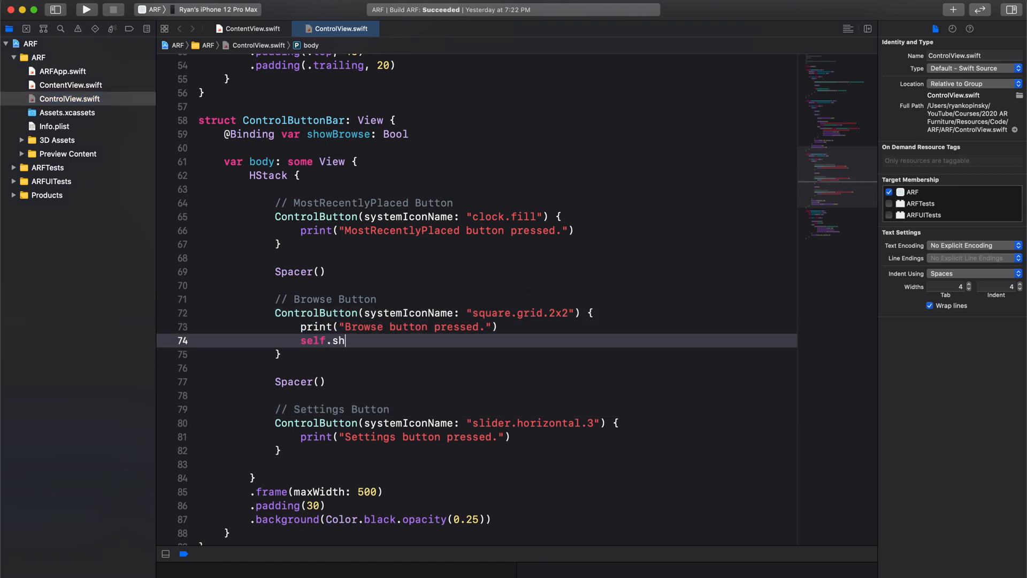
type("owBrowse.toggle(")
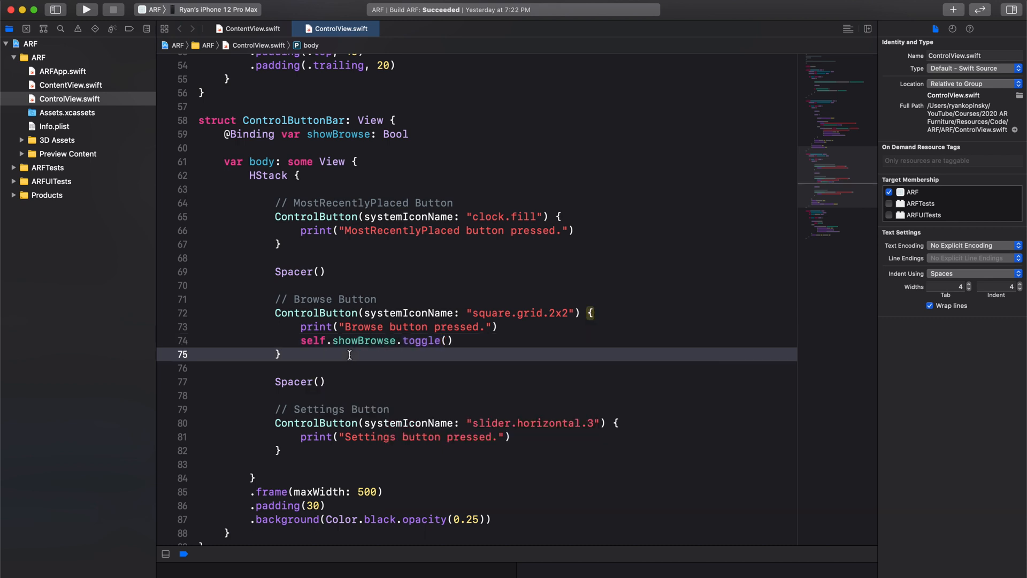
Step: Attach .sheet(isPresented: $showBrowse, content: { }) to the Browse button
type(".sheet")
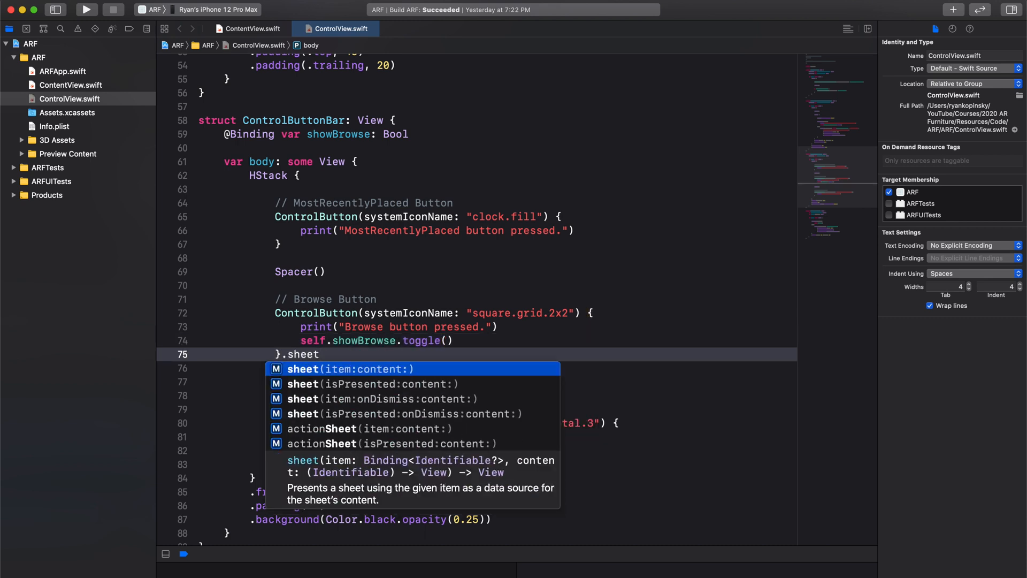
left_click(373, 383)
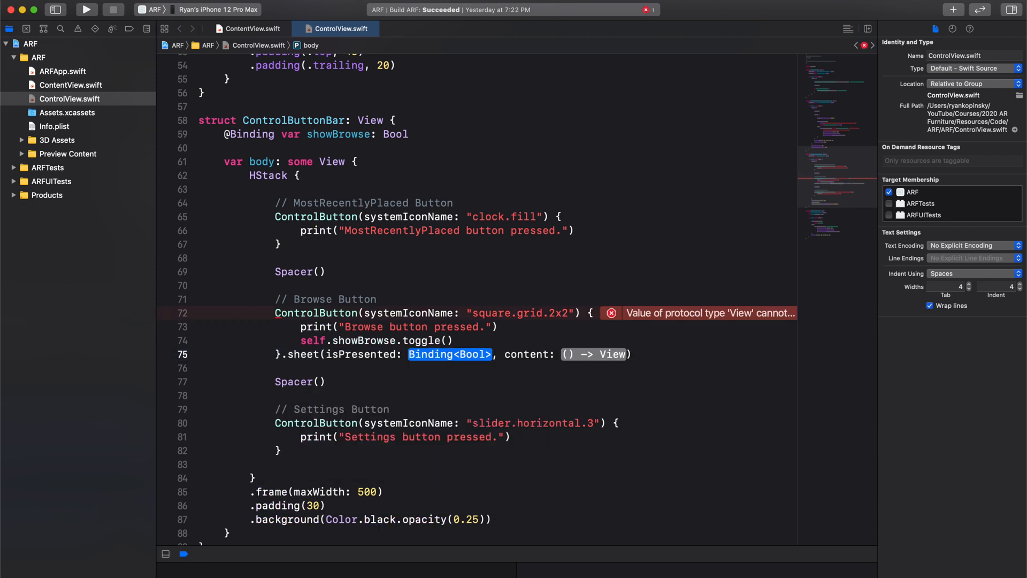
type("$showBrowse")
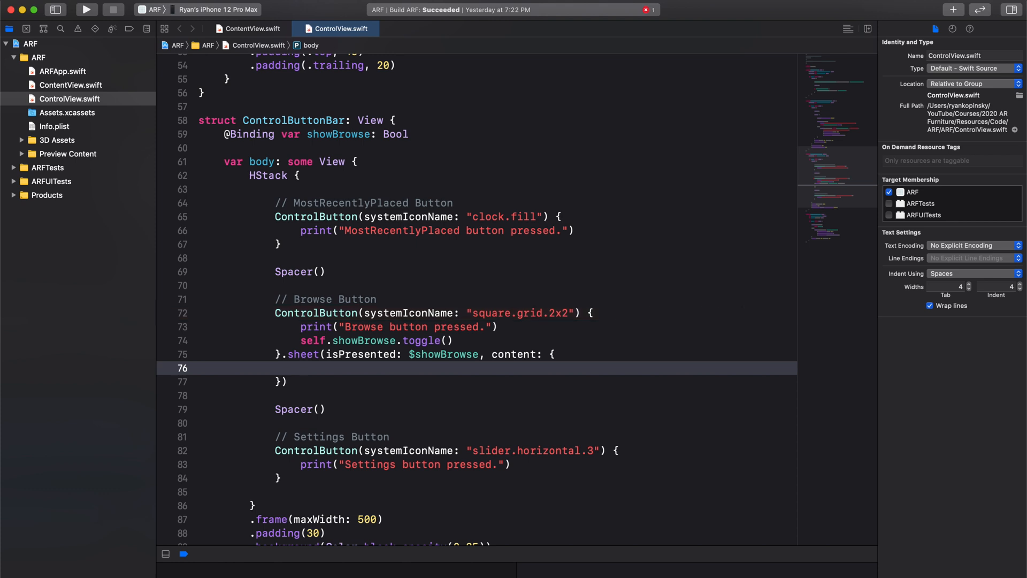
Step: Add a '// BrowseView' placeholder comment inside the sheet's content closure
type("//")
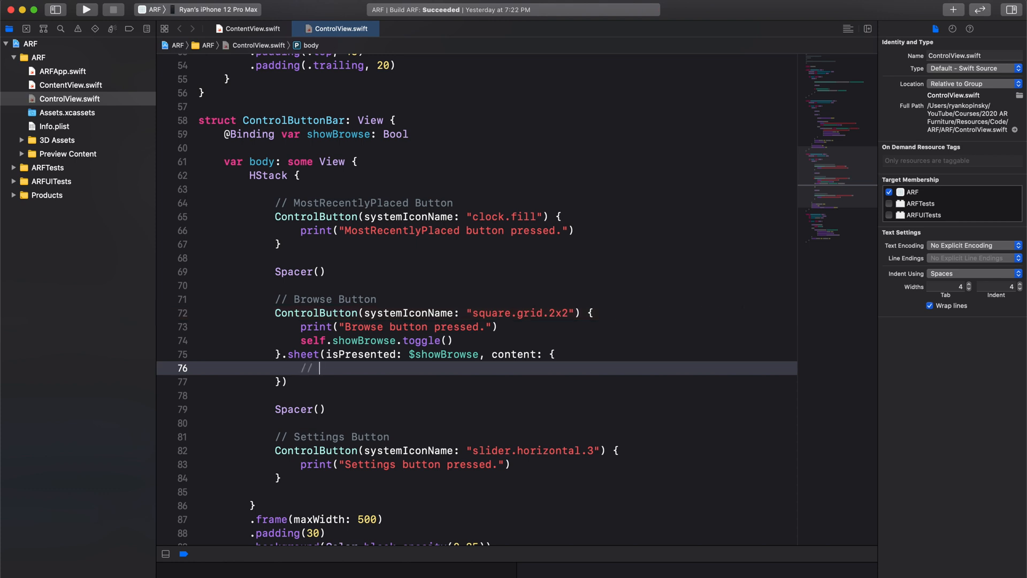
type("BrowseView")
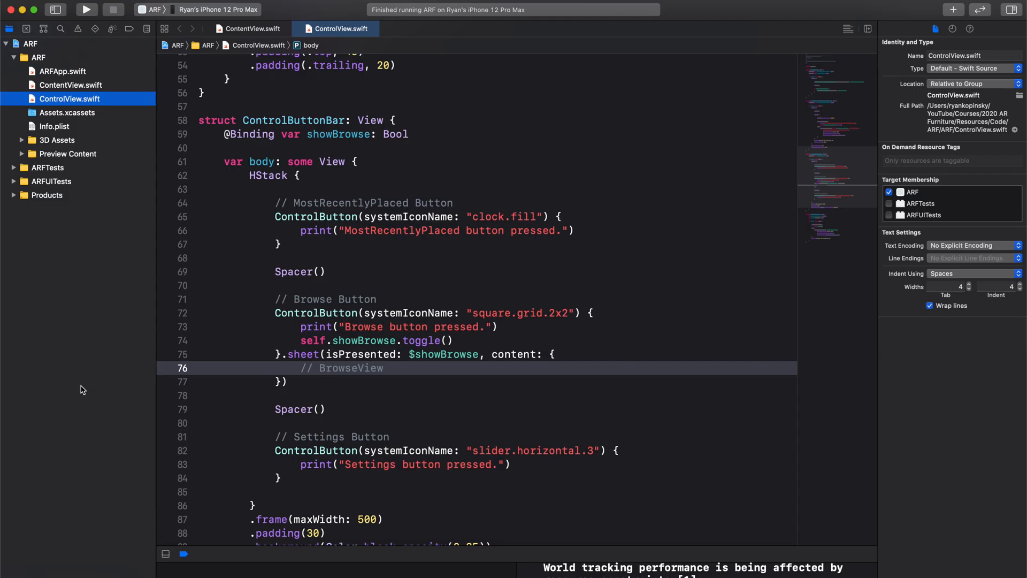
mouse_move(87, 316)
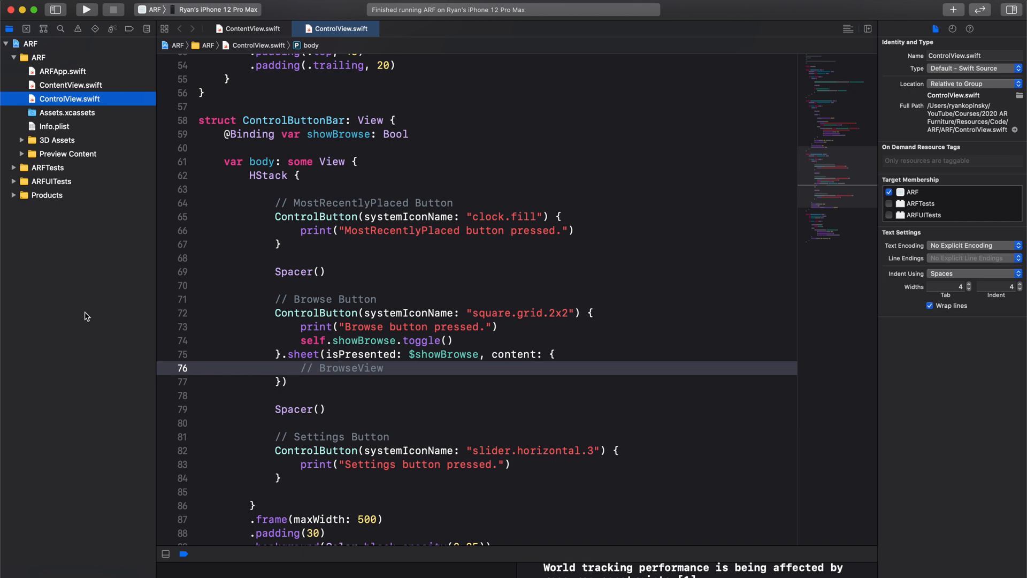
right_click(68, 99)
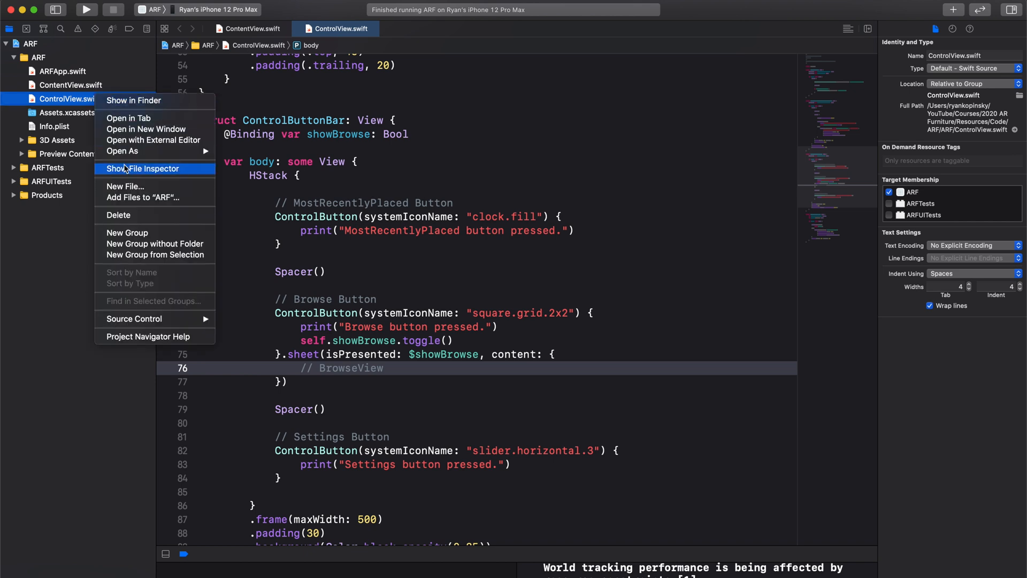
Step: Create a new Swift File named BrowseView.swift in the ARF group
left_click(126, 186)
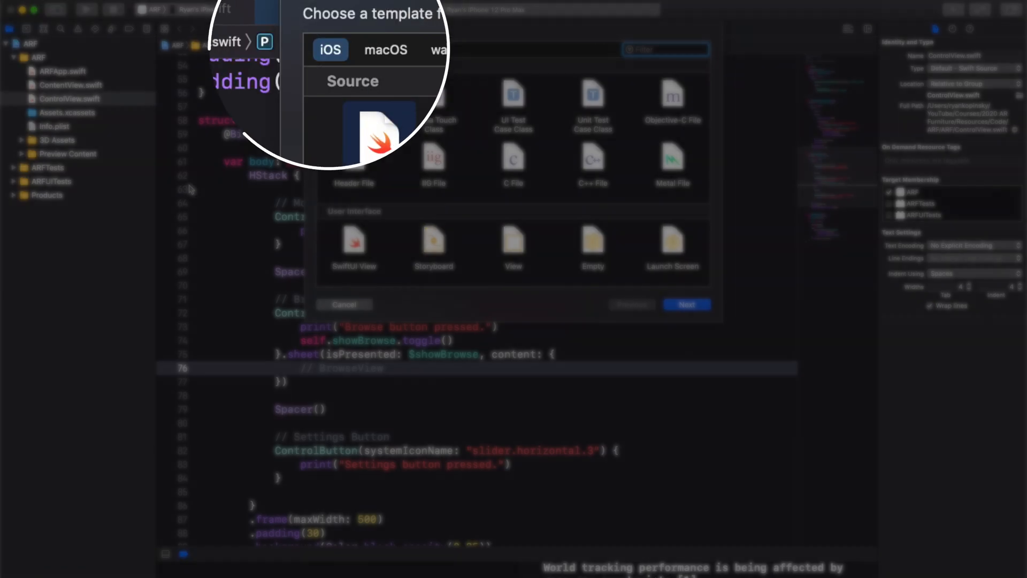
left_click(378, 129)
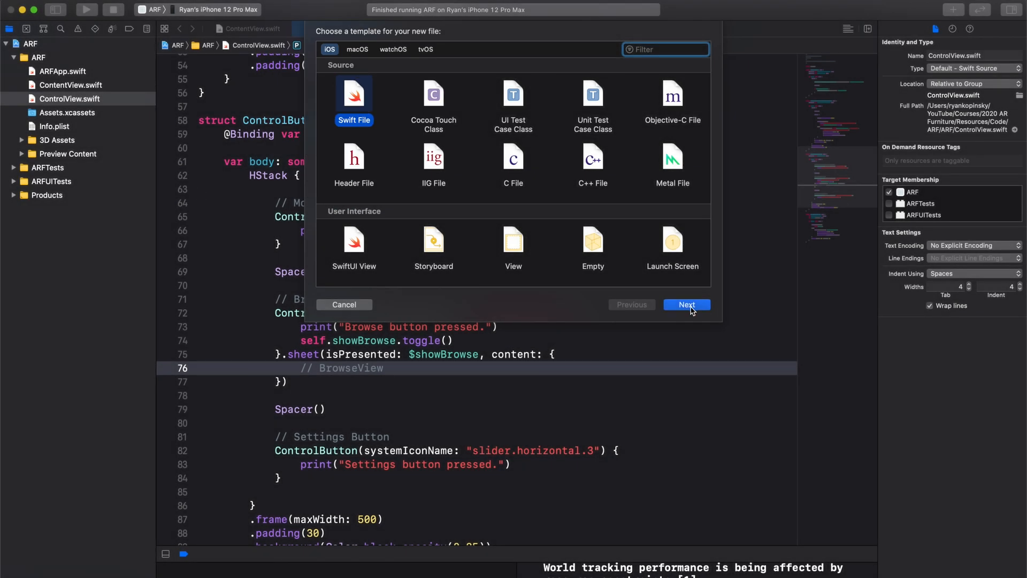
left_click(687, 304)
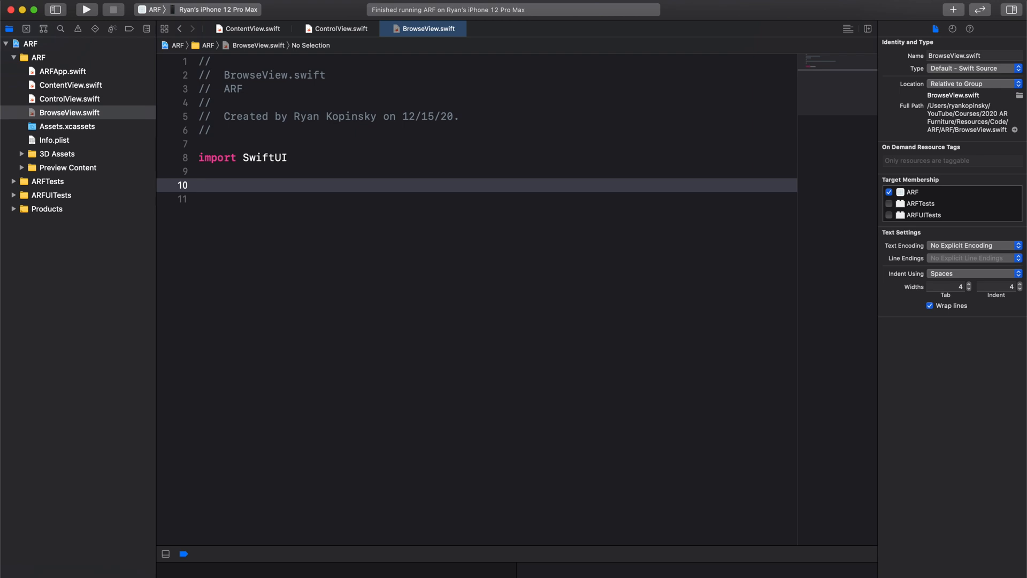
Step: Define struct BrowseView: View with a body containing a NavigationView
type("struct")
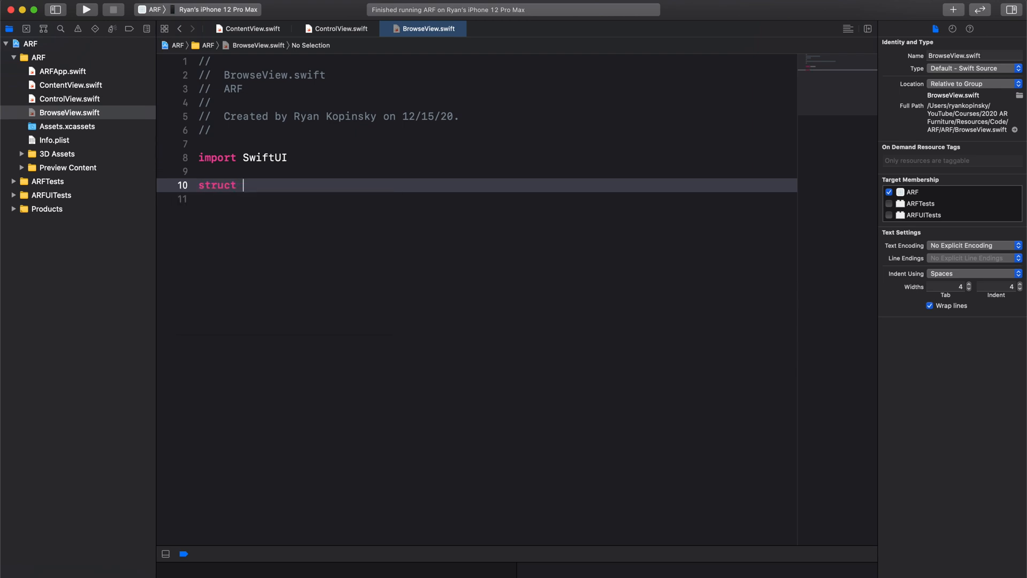
type("BrowseView:")
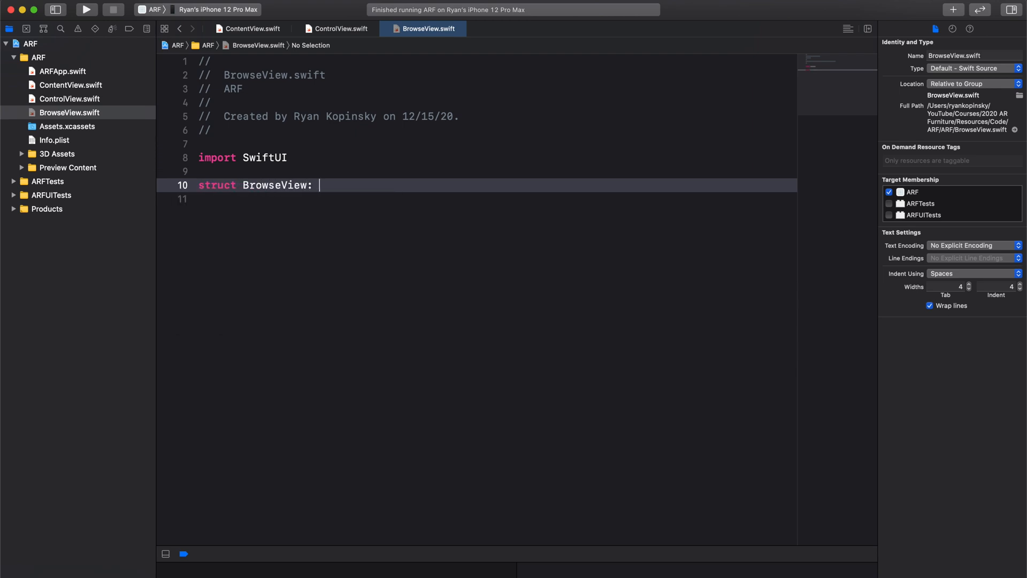
type("View {")
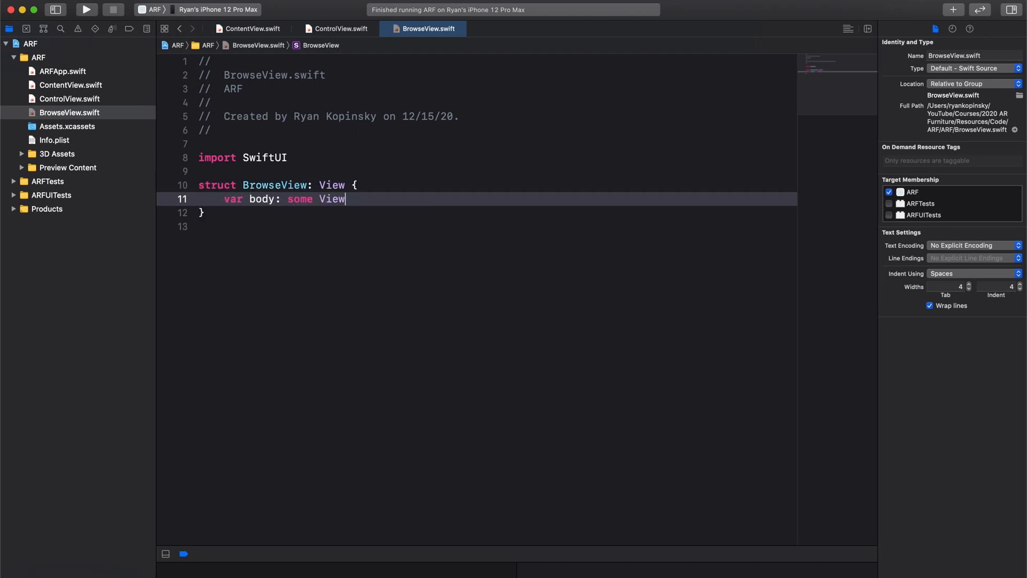
type("{")
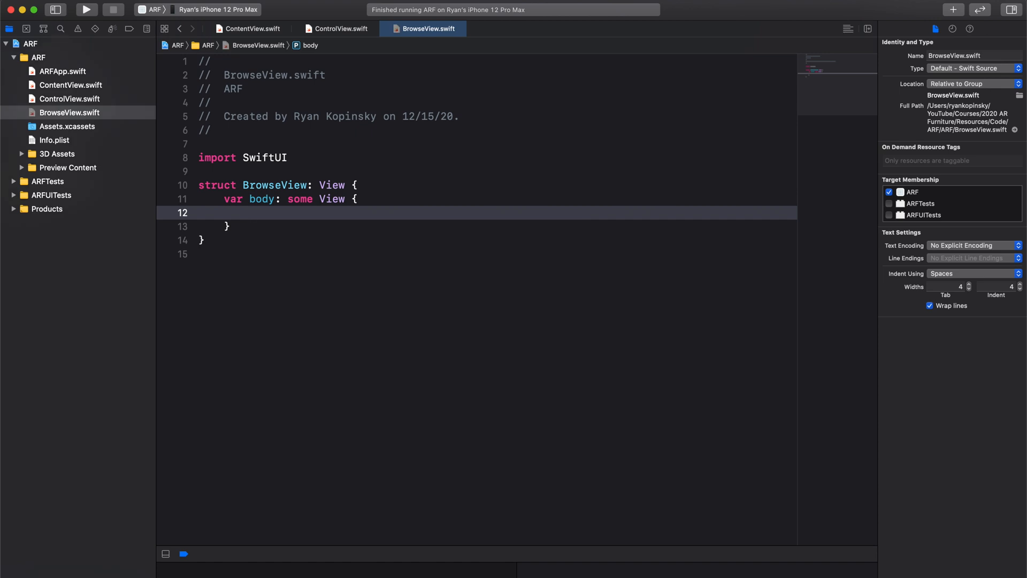
type("Navigatio")
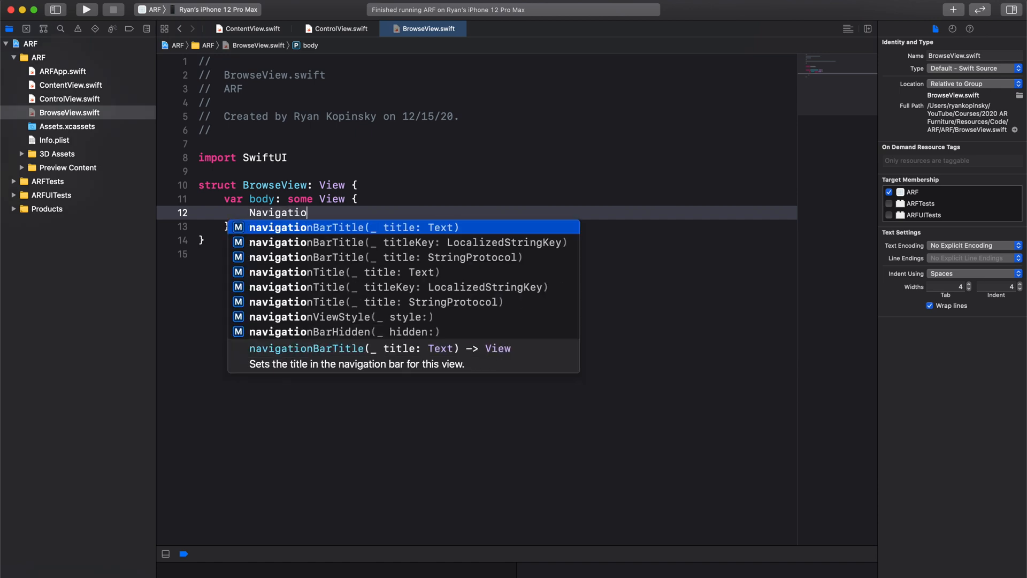
key("Return")
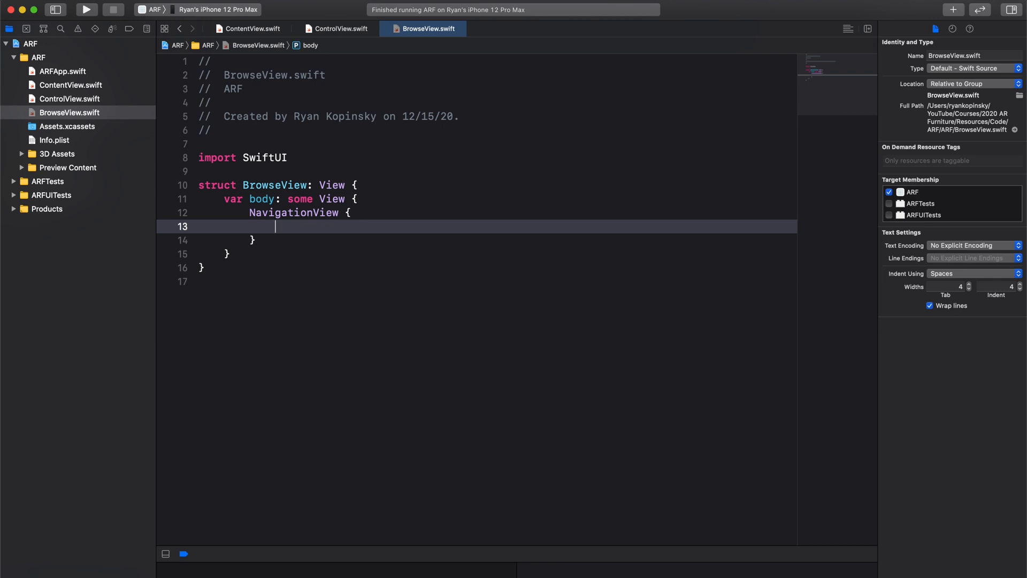
Step: Nest ScrollView(showsIndicators: false) inside it holding a '// Gridviews for thumbnails' comment
type("Scrol")
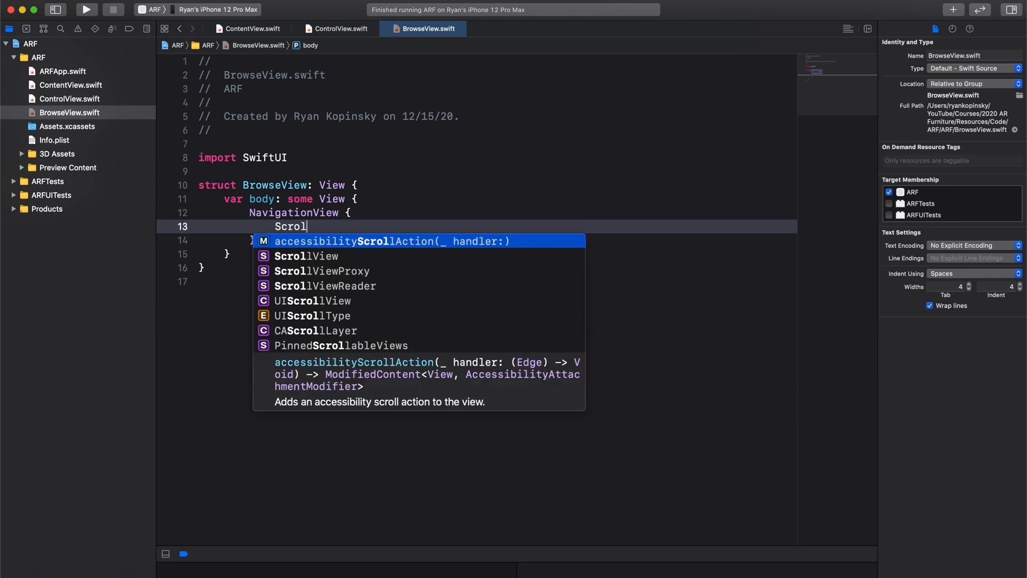
type("lView(showsIndicators")
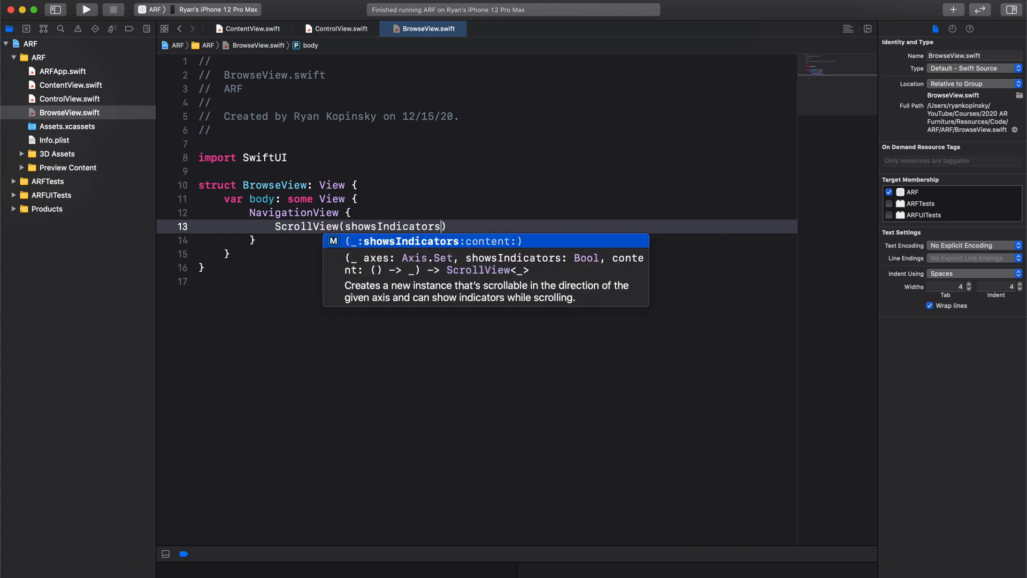
type(": false) {")
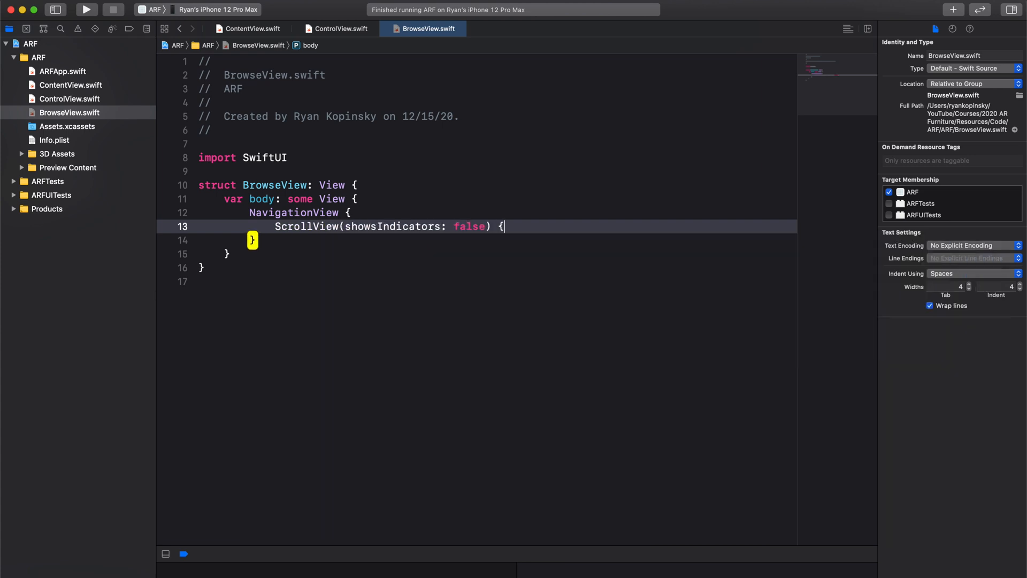
type("// Grid")
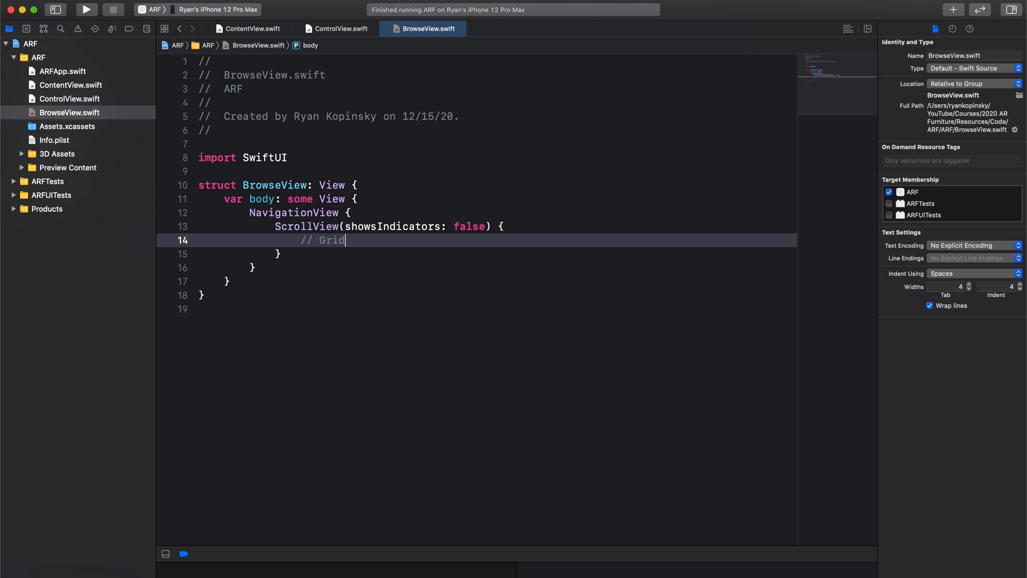
type("views for thu")
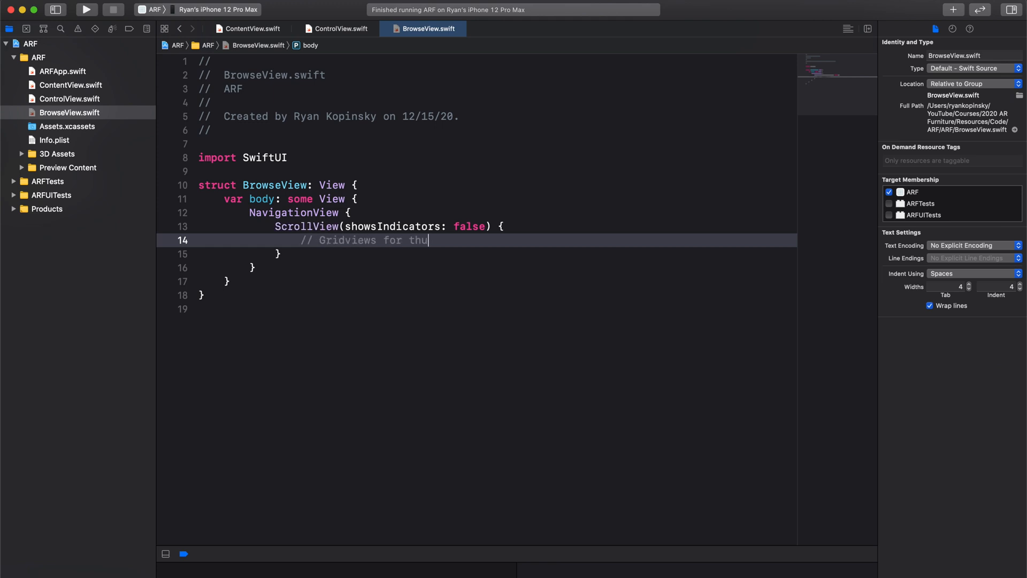
type("mbnails")
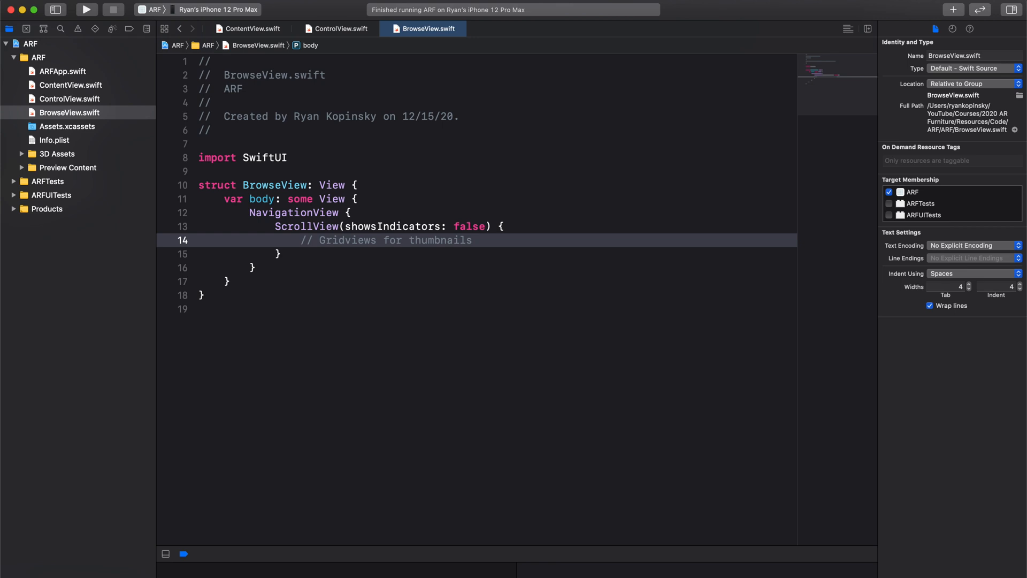
left_click(69, 112)
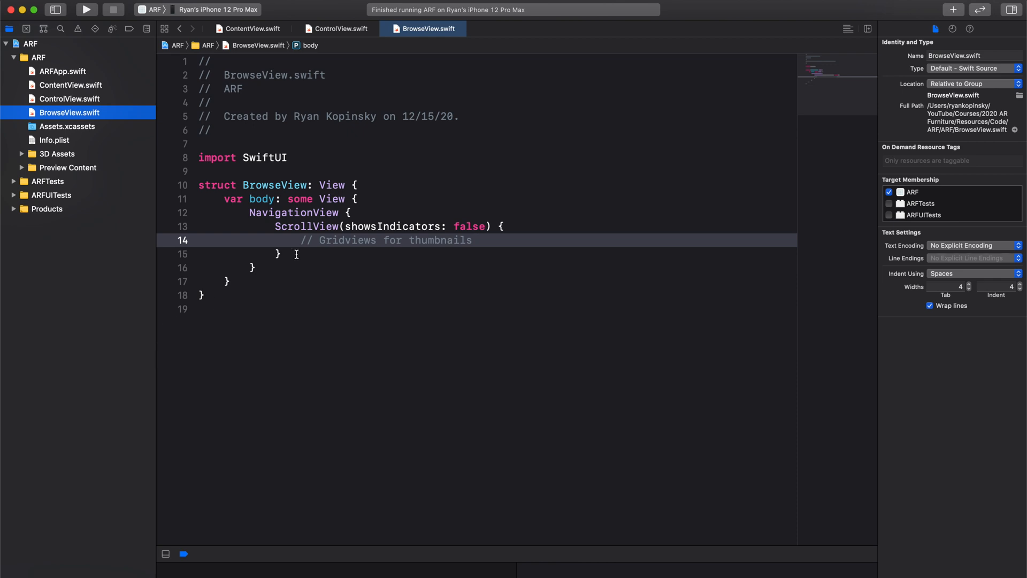
Step: Add .navigationBarTitle(Text("Browse"), displayMode: .large) after the ScrollView
type(".navigationBarTitle(title: Text")
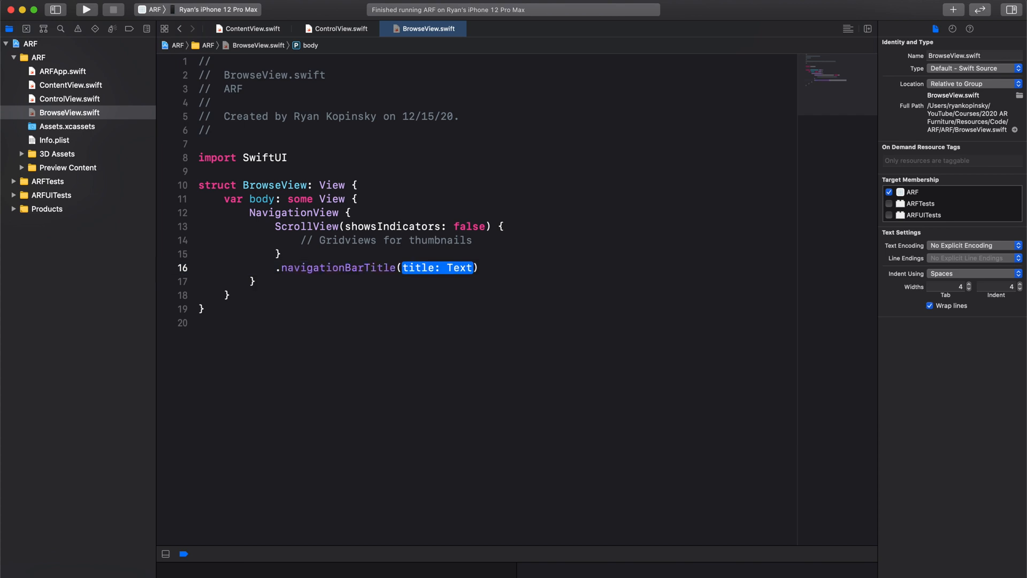
type("Text(\"\")")
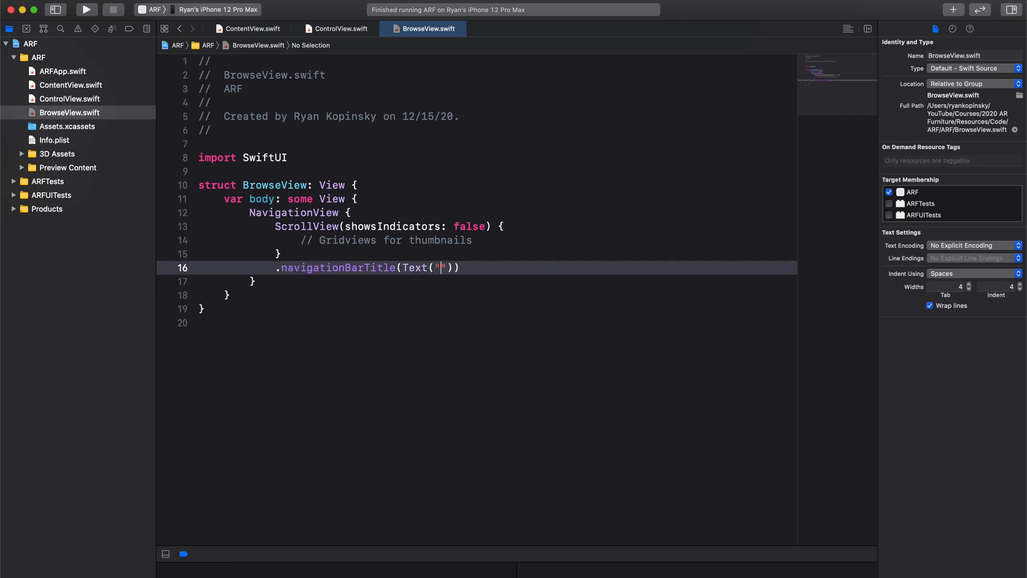
type("Browse")
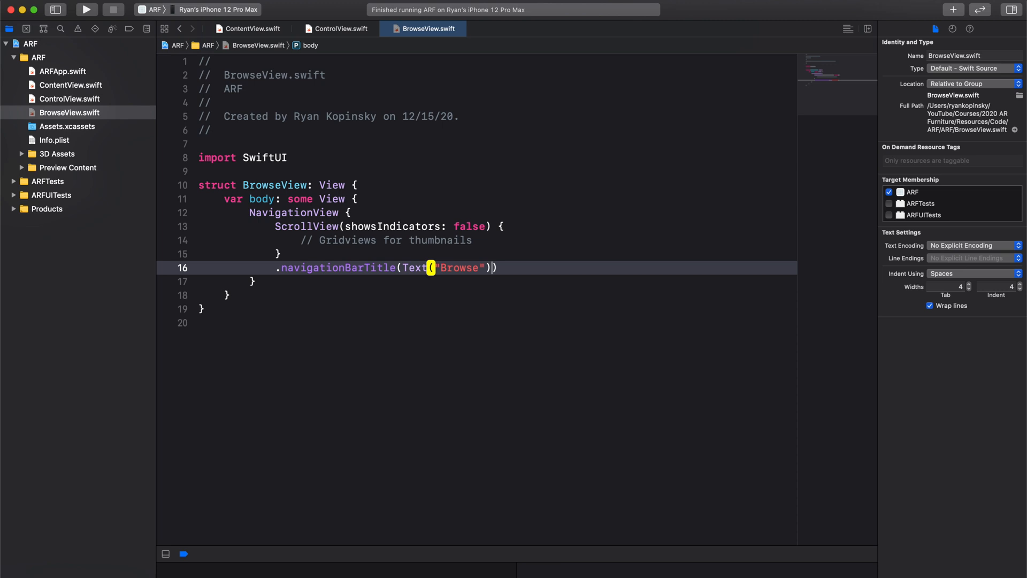
type(", displayMode: .large")
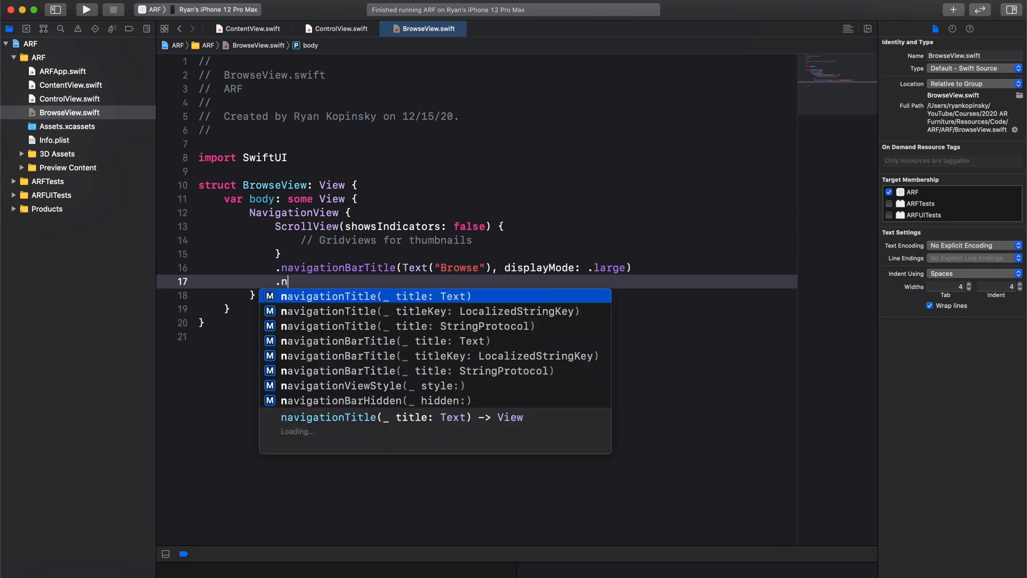
Step: Start a .navigationBarItems(trailing:) modifier from autocomplete on its own line
type("avigationBar")
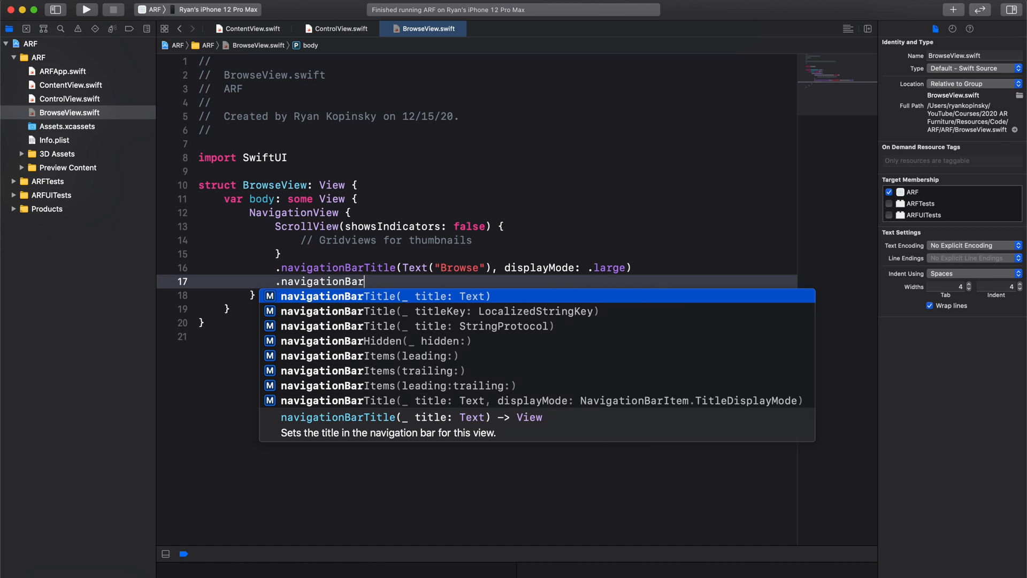
type("Items")
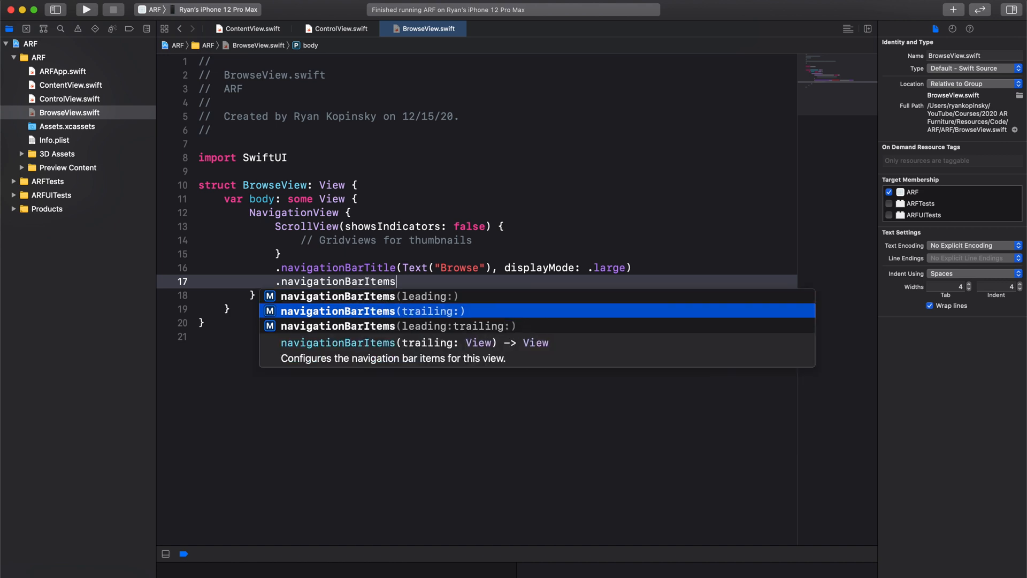
left_click(371, 310)
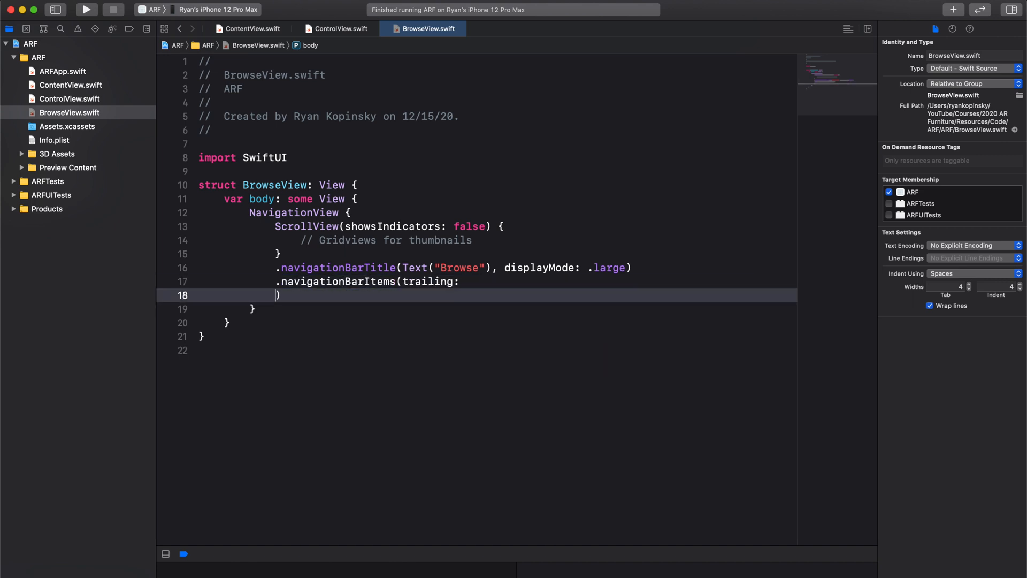
key("Return")
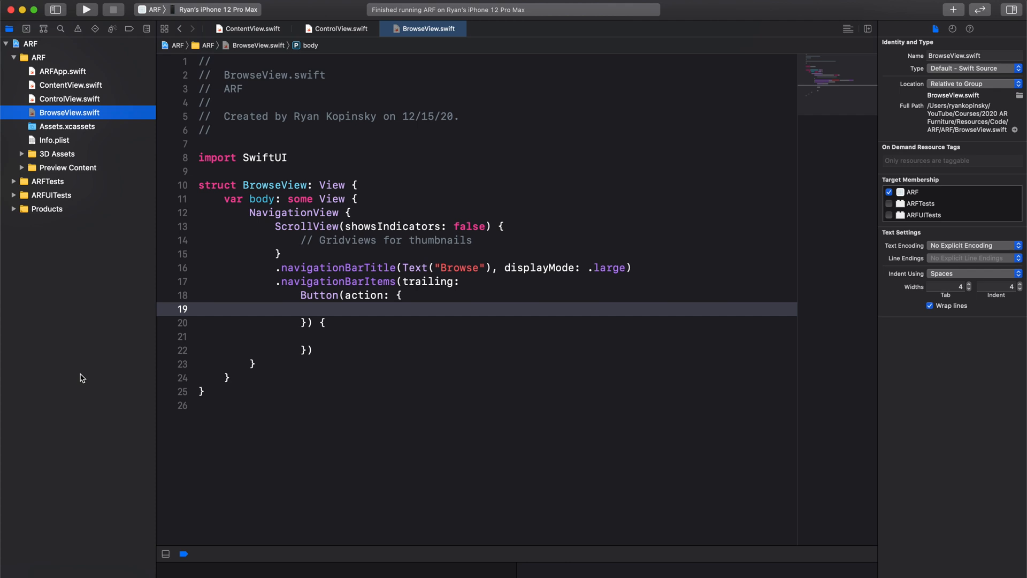
mouse_move(423, 186)
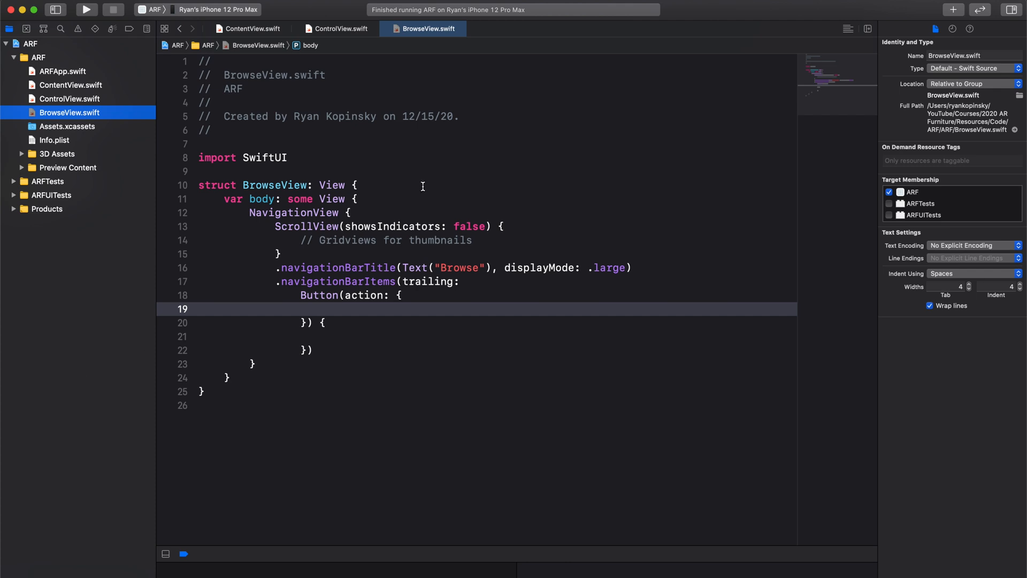
type("@Binding var showBrowse: B")
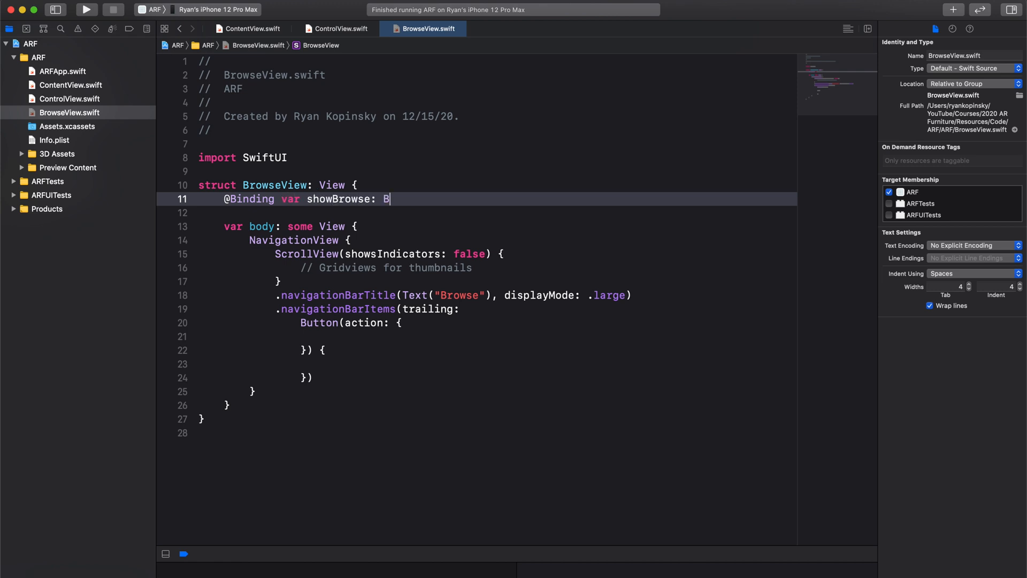
type("ool")
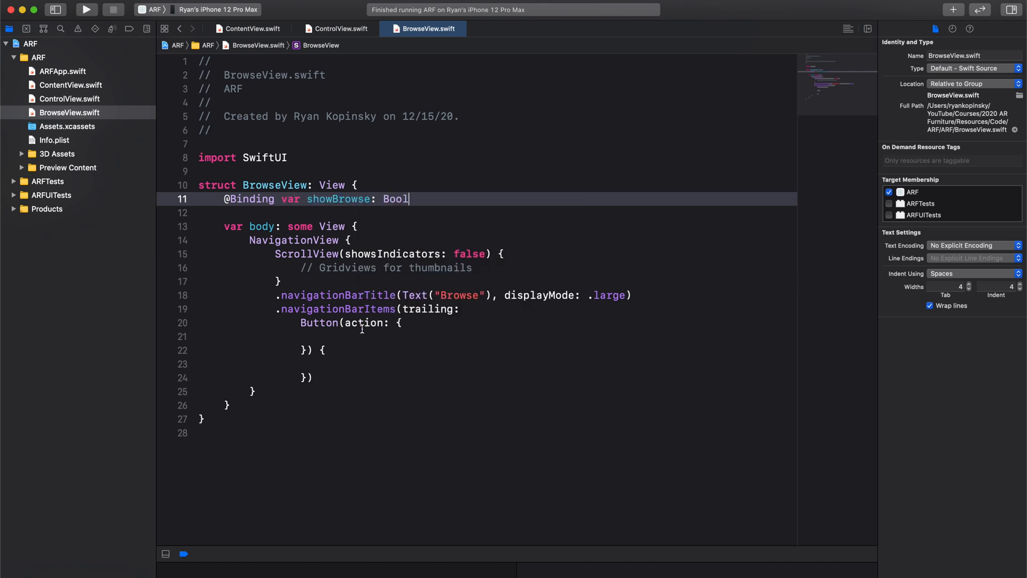
type("self.showBrowse.toggle(")
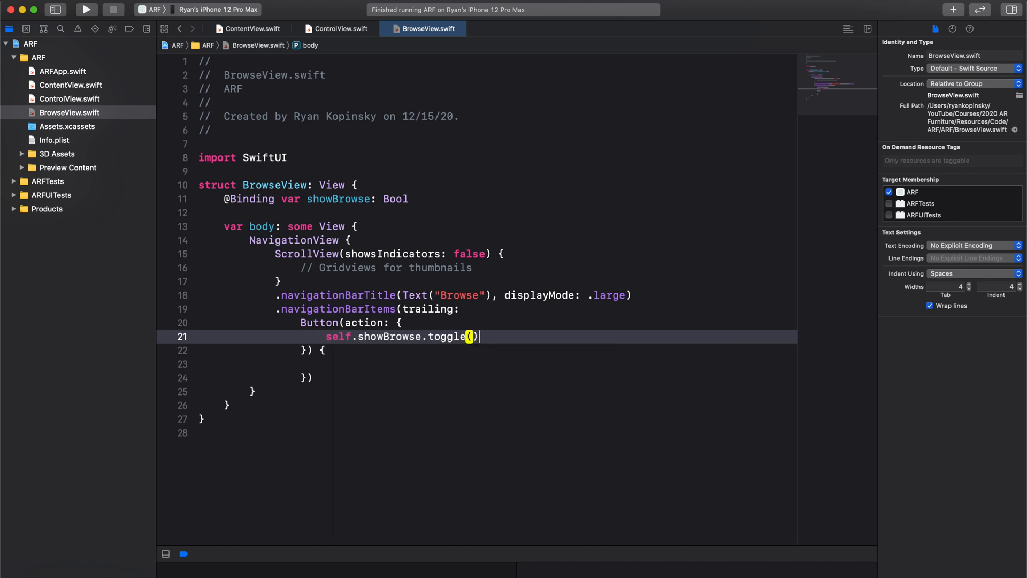
type("Text(")
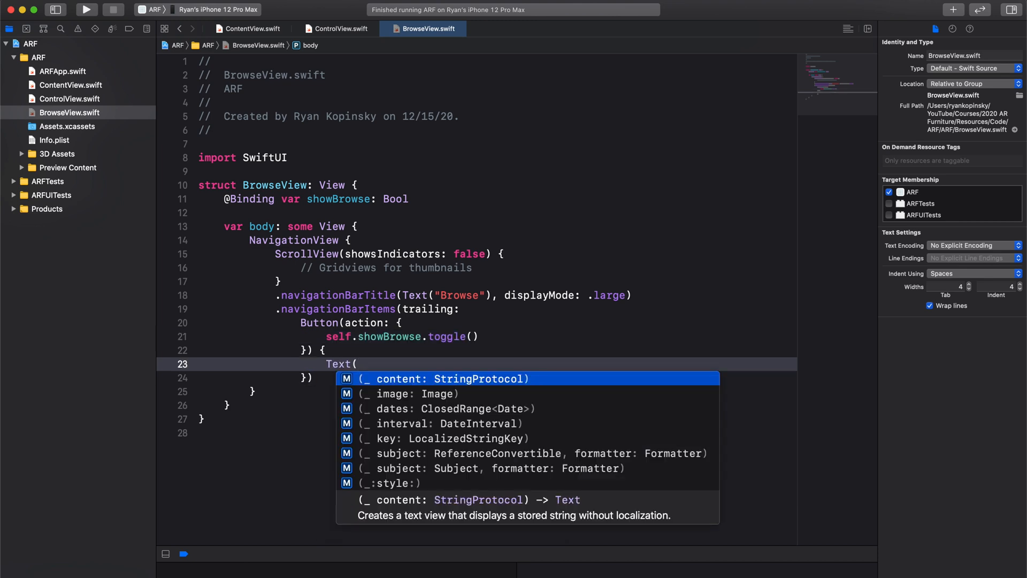
type("\"Done\").bold(")
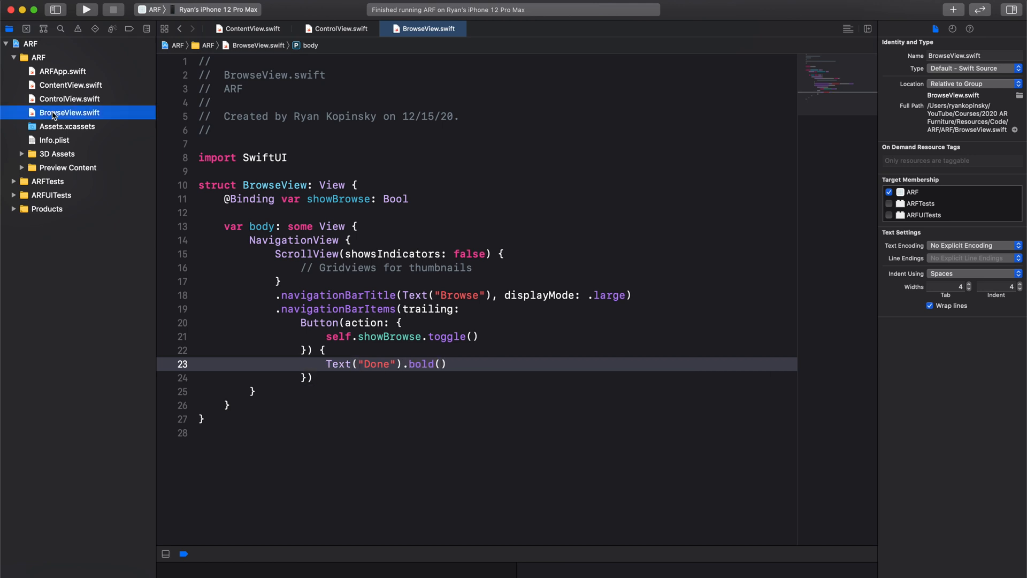
Step: In ControlView.swift's sheet closure, call BrowseView(showBrowse: $showBrowse)
left_click(342, 28)
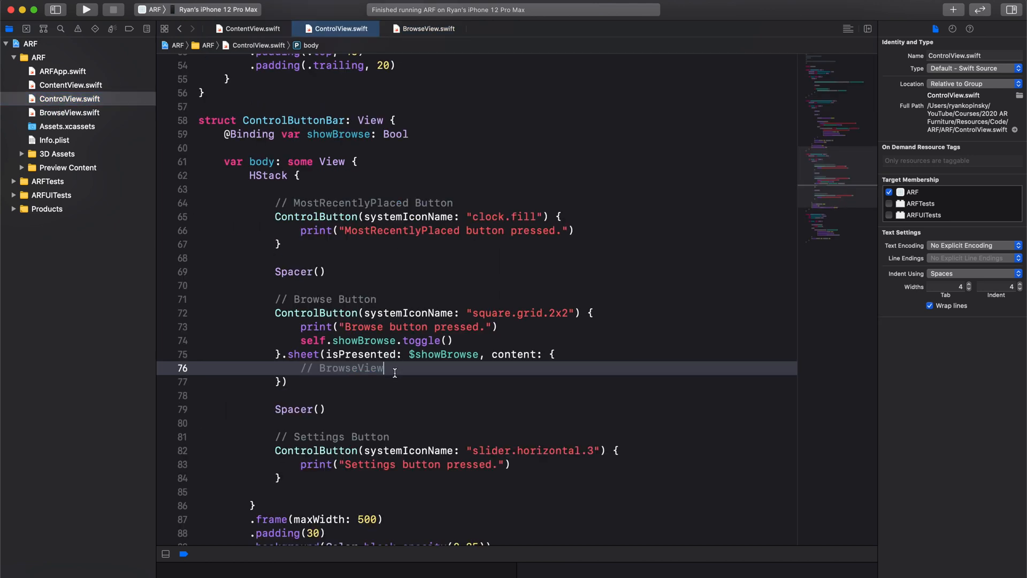
type("BrowseView(showBrowse: Binding<Bool>")
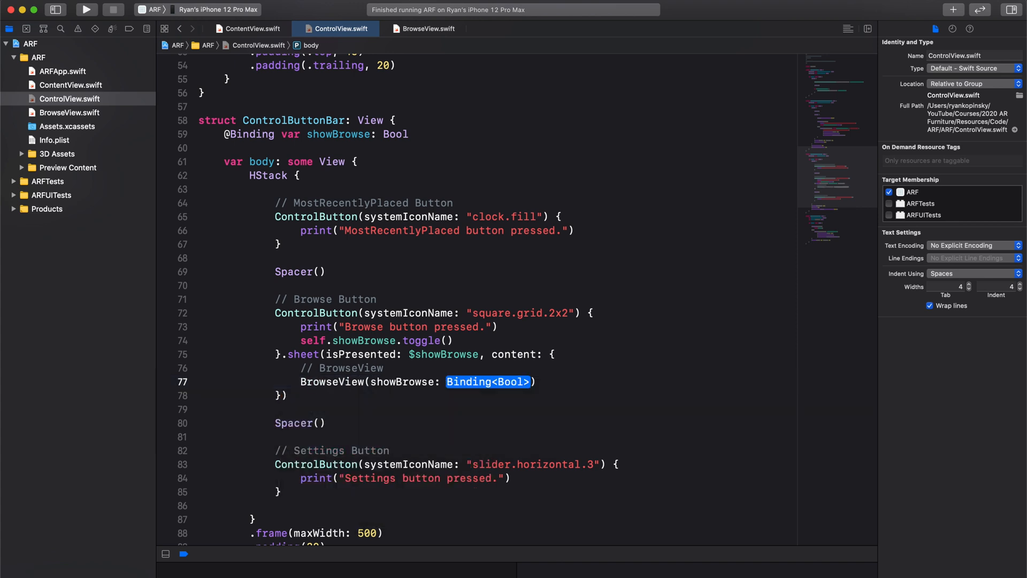
type("$showBrowse")
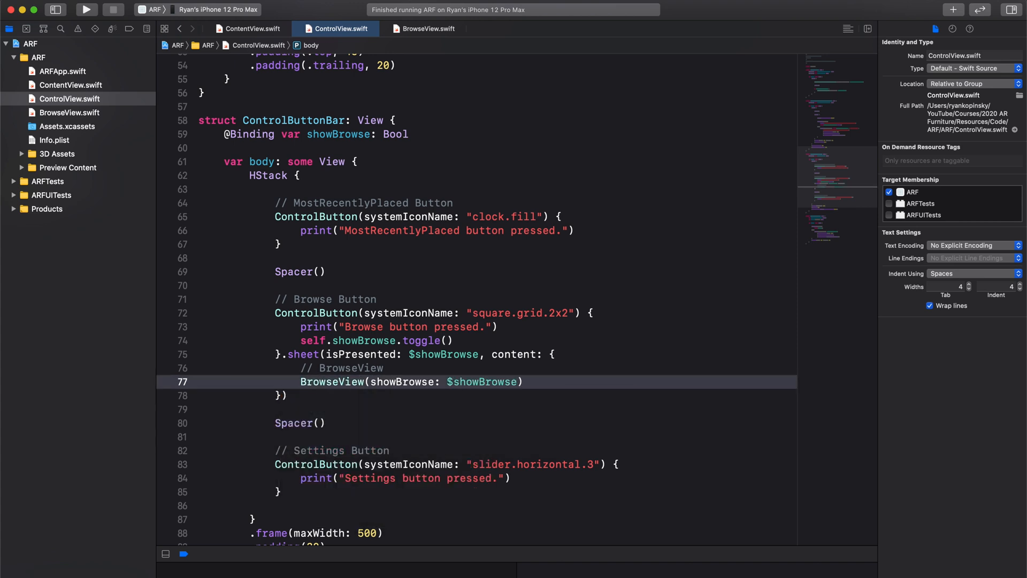